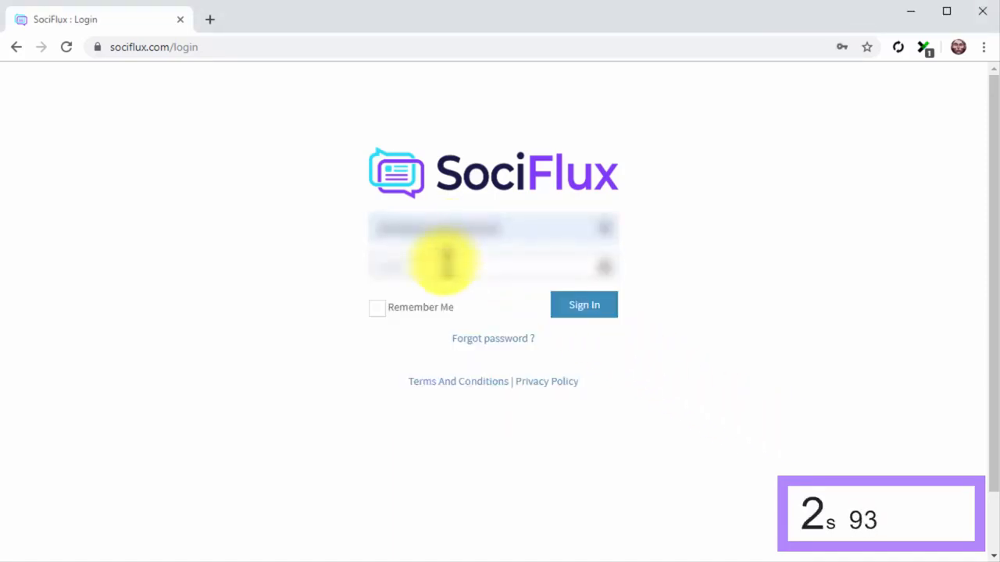
- Sign in with Remember Me checked, landing on the dashboard with followers, posts and websites
{"action": "left_click", "coordinate": [584, 305]}
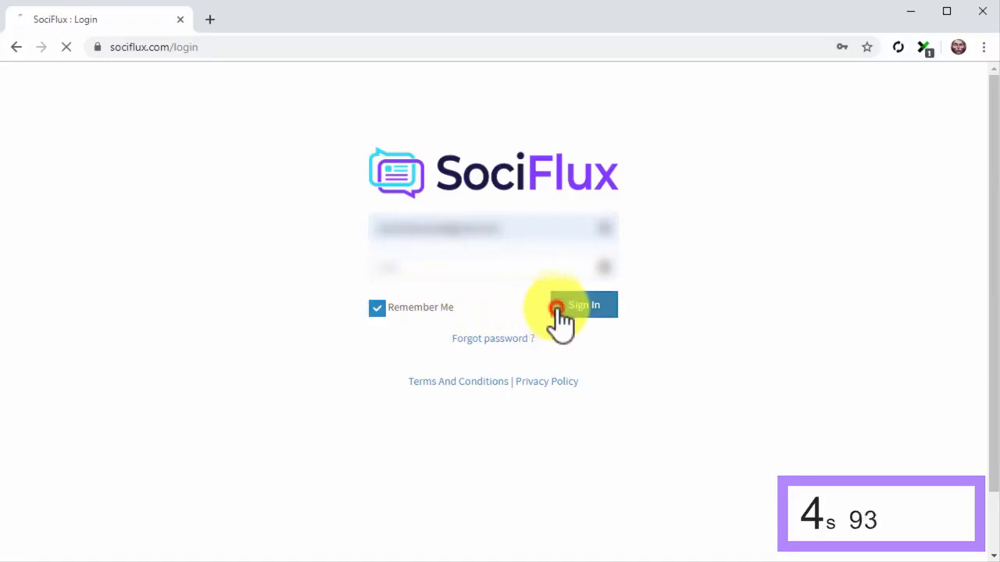
{"action": "left_click", "coordinate": [584, 305]}
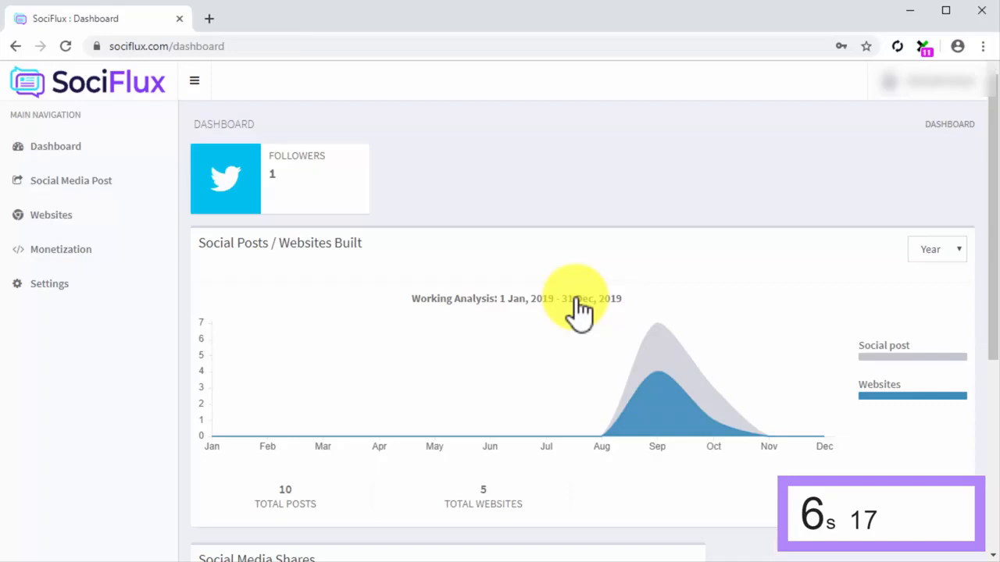
{"action": "mouse_move", "coordinate": [102, 181]}
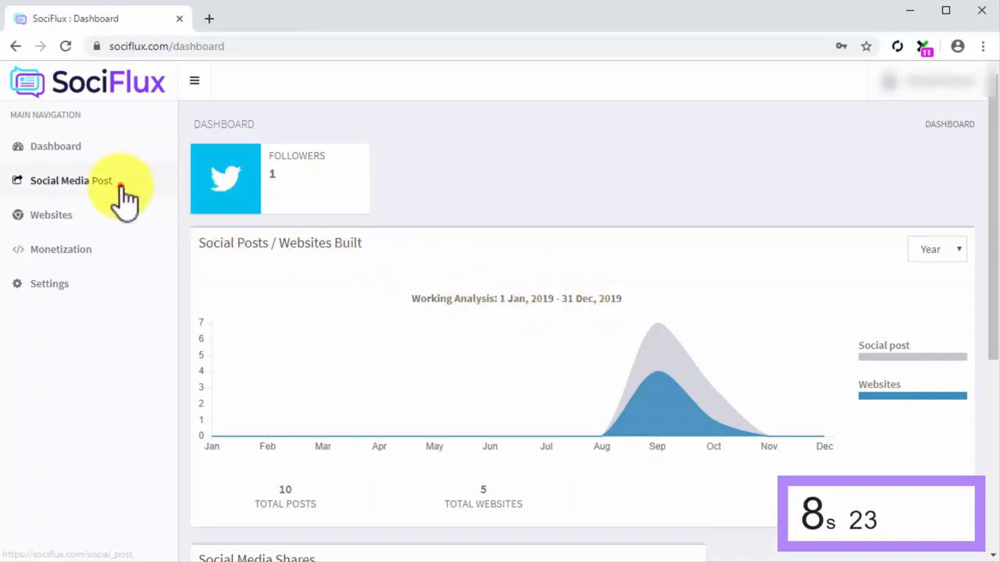
- Start a new social media post titled 'Discover Cheese-It Pizza!'
{"action": "left_click", "coordinate": [70, 181]}
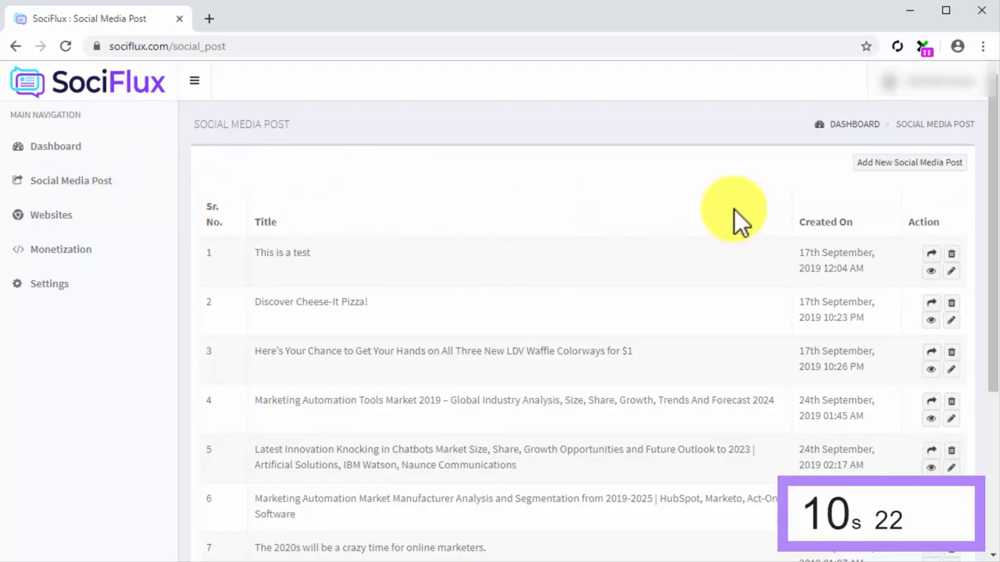
{"action": "left_click", "coordinate": [909, 163]}
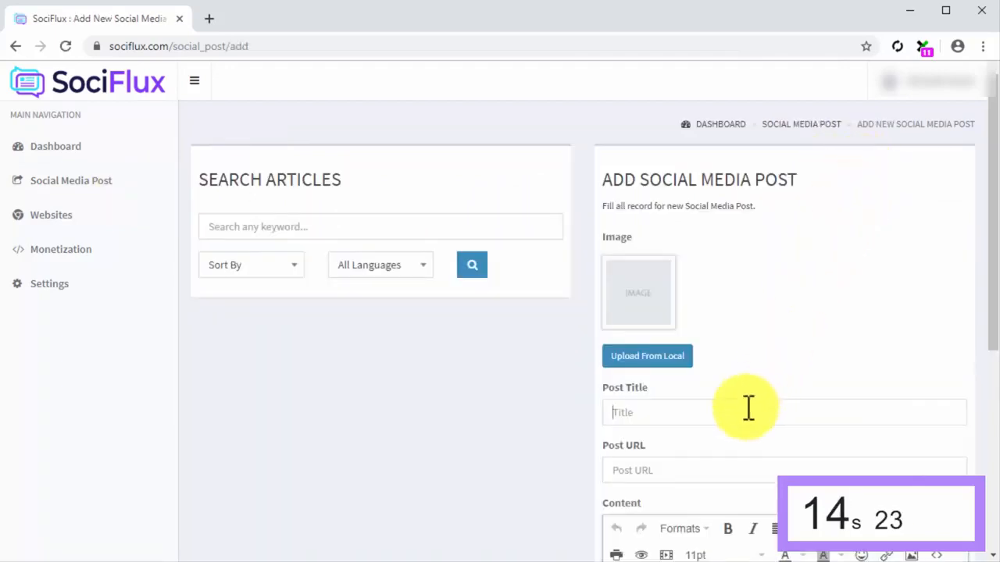
{"action": "type", "text": "Discover Cheese-It Pizza!"}
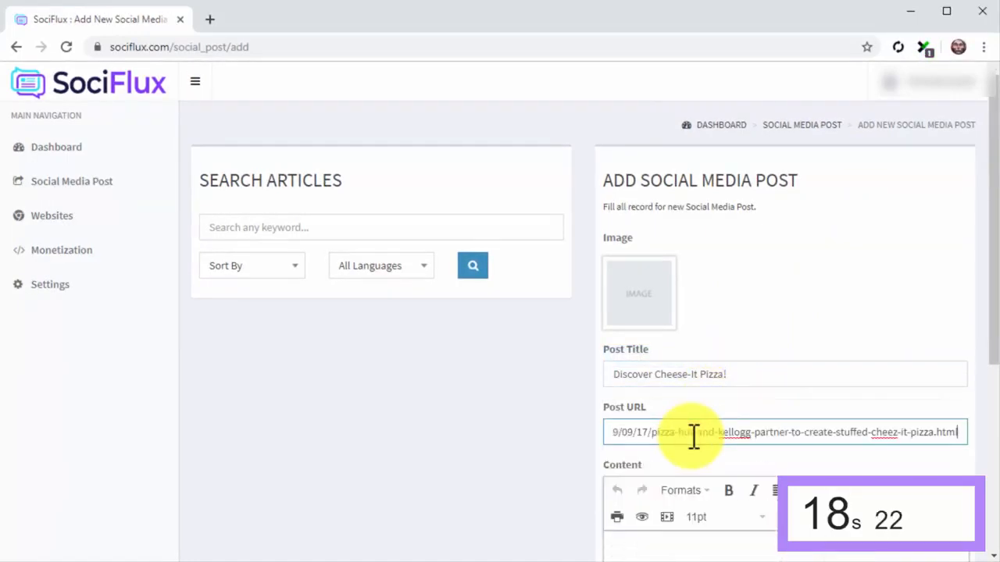
- Insert the heart-pizza image from a local file into the post content
{"action": "left_click", "coordinate": [903, 361]}
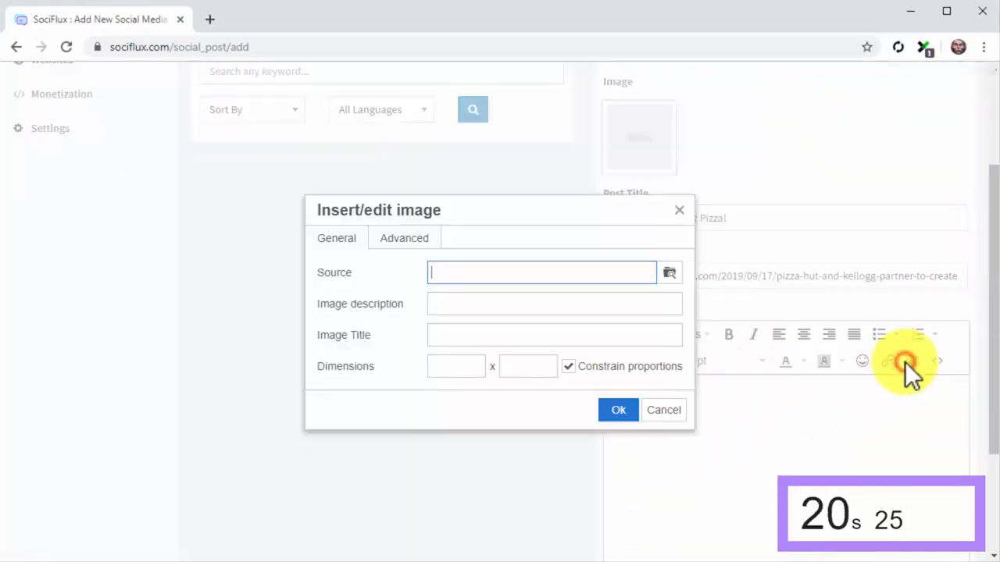
{"action": "left_click", "coordinate": [668, 272]}
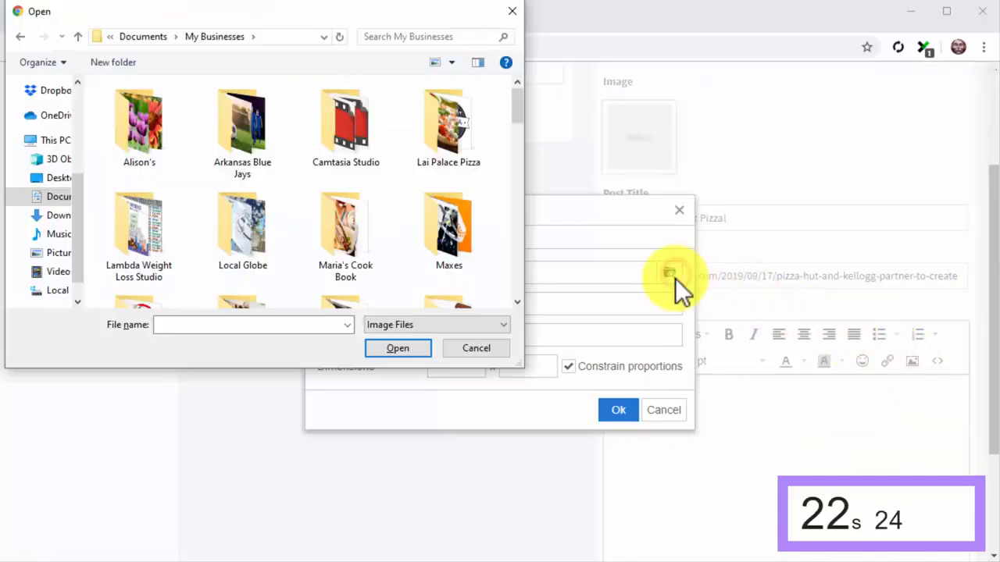
{"action": "scroll", "scroll_direction": "down", "scroll_amount": 3}
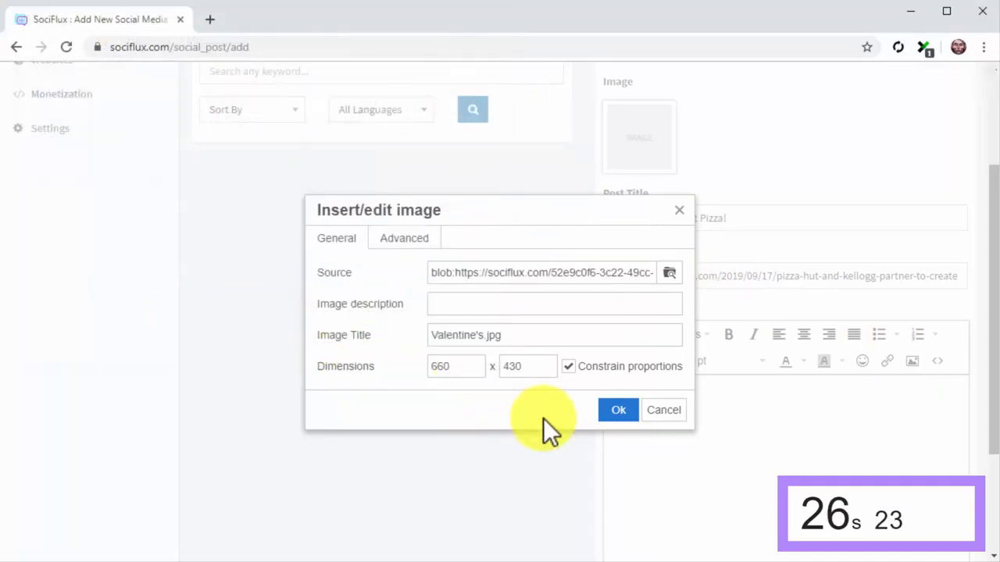
{"action": "left_click", "coordinate": [619, 409]}
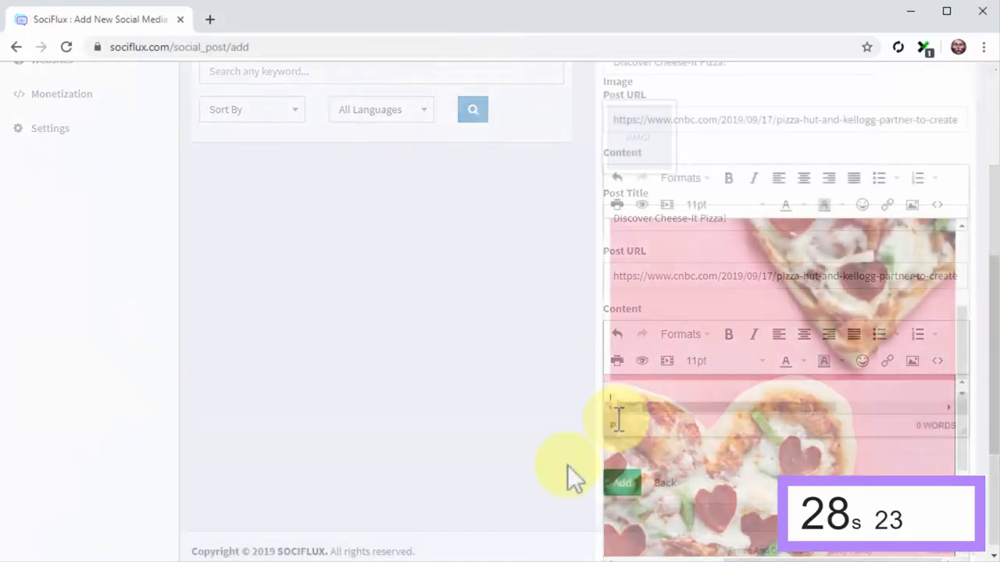
- Enlarge the headline to 18pt and add the post to the list
{"action": "left_click", "coordinate": [722, 204]}
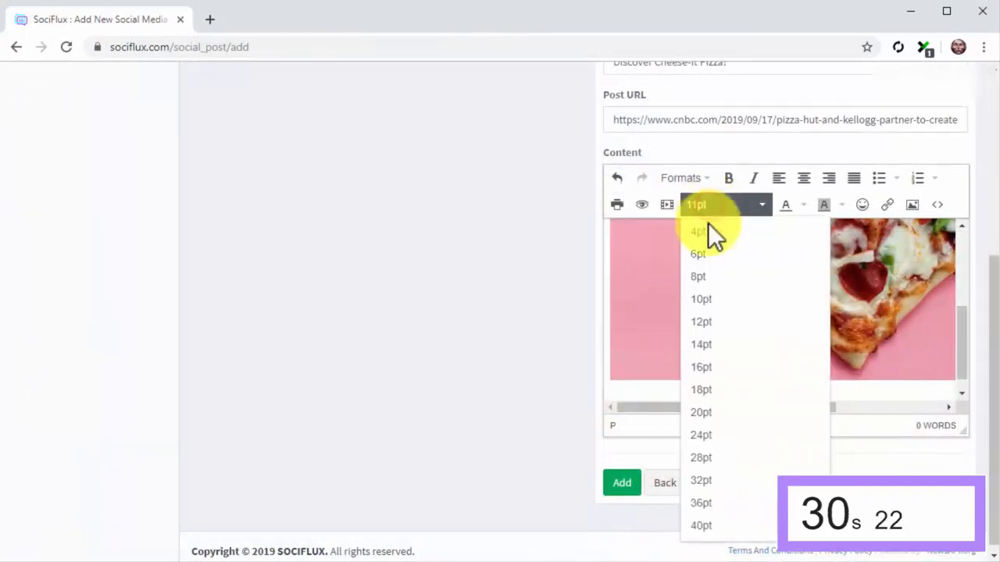
{"action": "left_click", "coordinate": [700, 390]}
{"action": "type", "text": "Chees-It Pizza, A Reality Now?"}
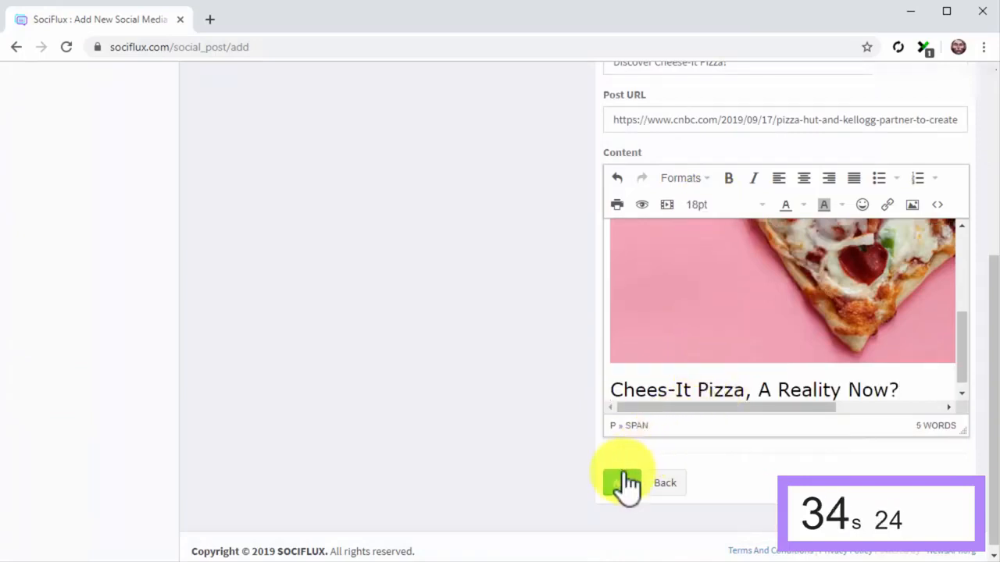
{"action": "left_click", "coordinate": [622, 481]}
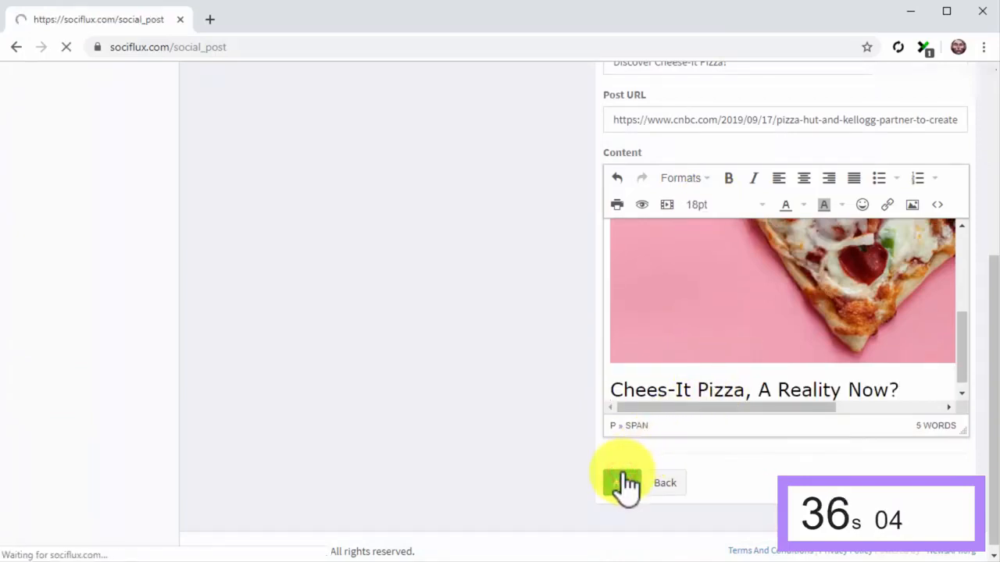
{"action": "left_click", "coordinate": [622, 481]}
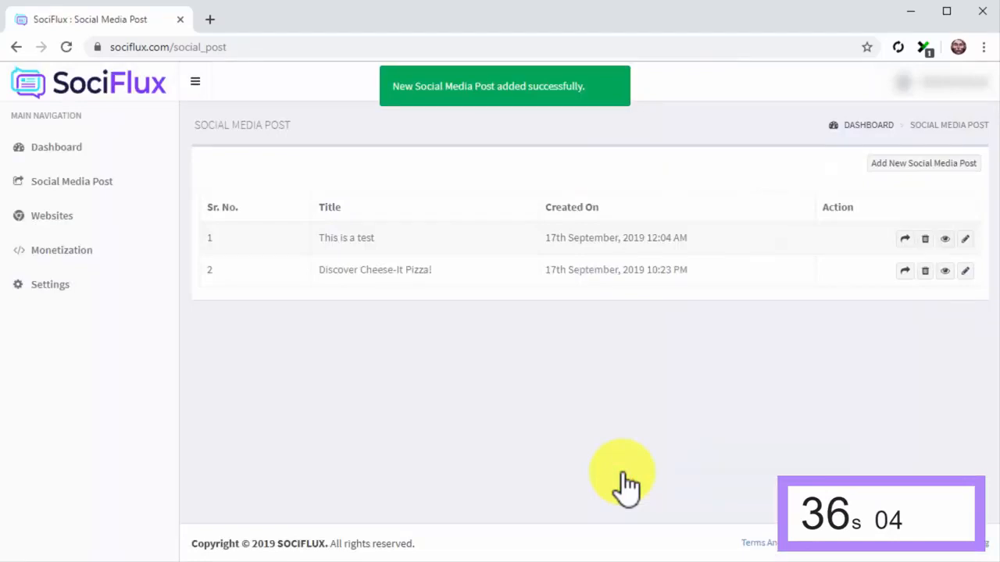
{"action": "mouse_move", "coordinate": [816, 312]}
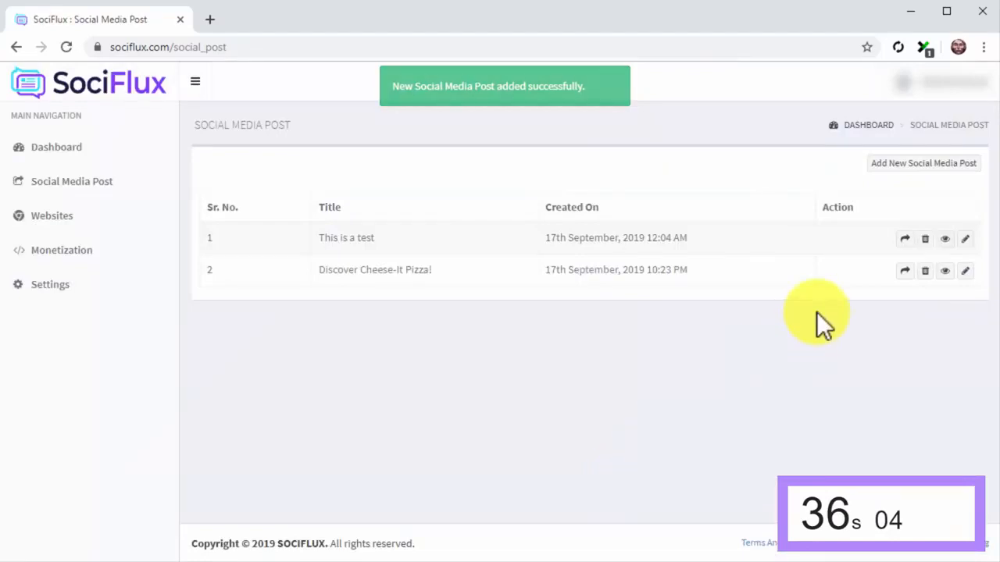
{"action": "mouse_move", "coordinate": [872, 312]}
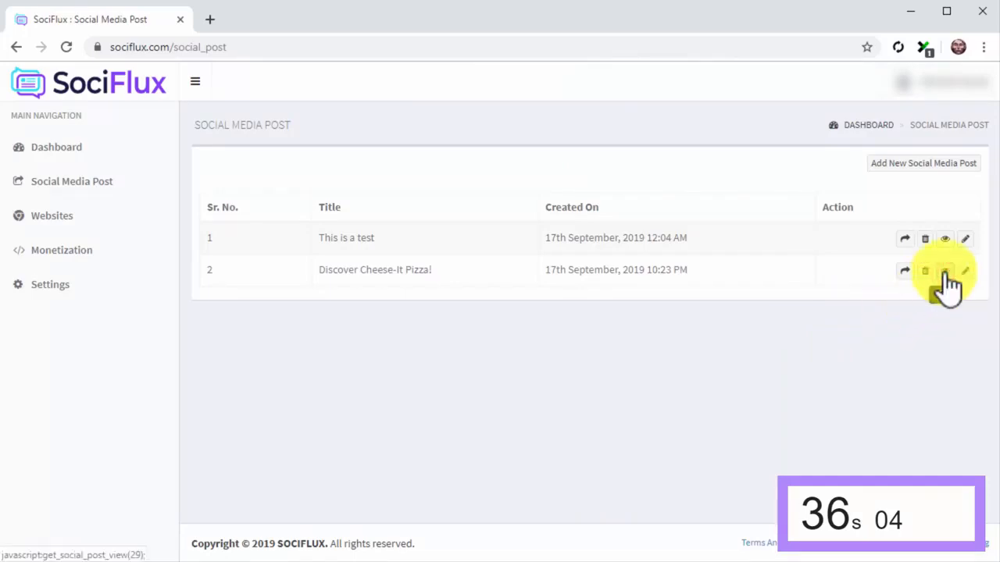
{"action": "left_click", "coordinate": [944, 268]}
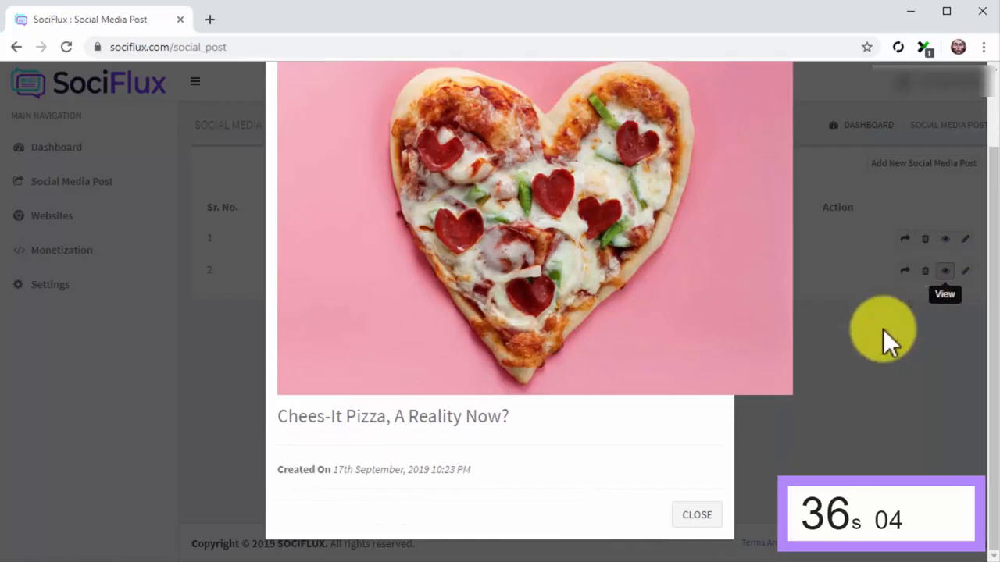
{"action": "left_click", "coordinate": [697, 516]}
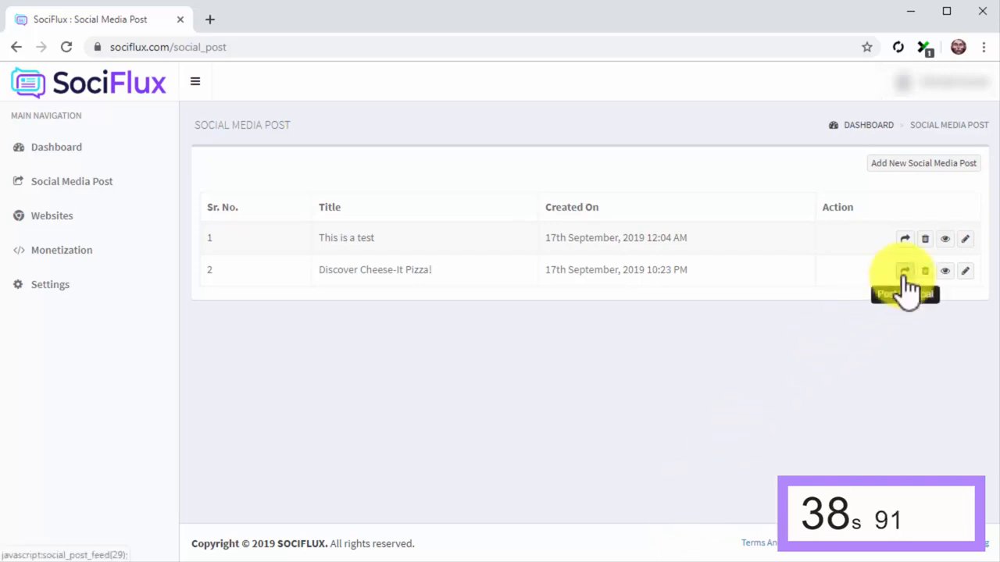
- Post the Cheese-It post to Facebook captioned 'Chees-It Pizza, finally!' and close sharing
{"action": "left_click", "coordinate": [905, 272]}
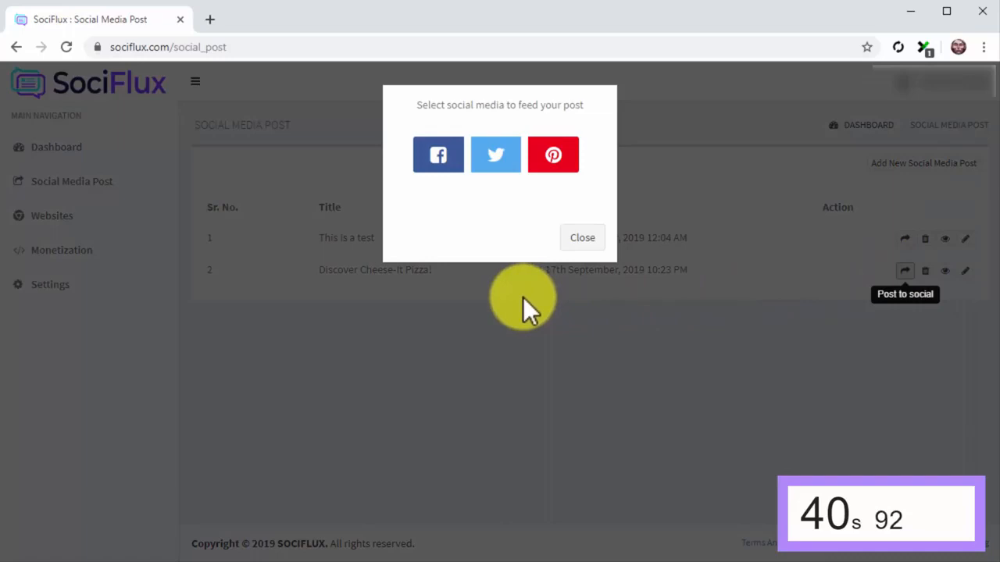
{"action": "left_click", "coordinate": [437, 154]}
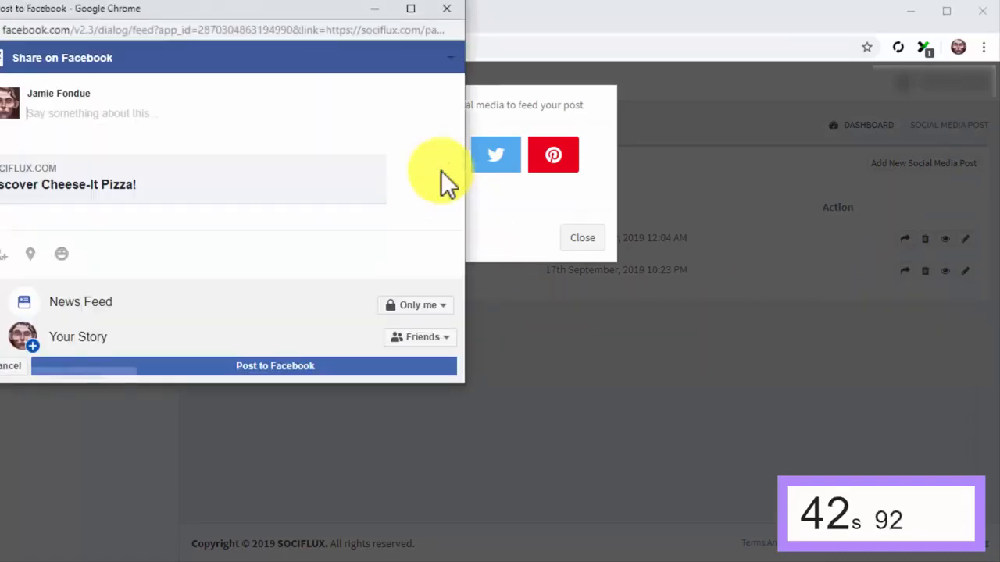
{"action": "type", "text": "Chees-It Pizza, finally!"}
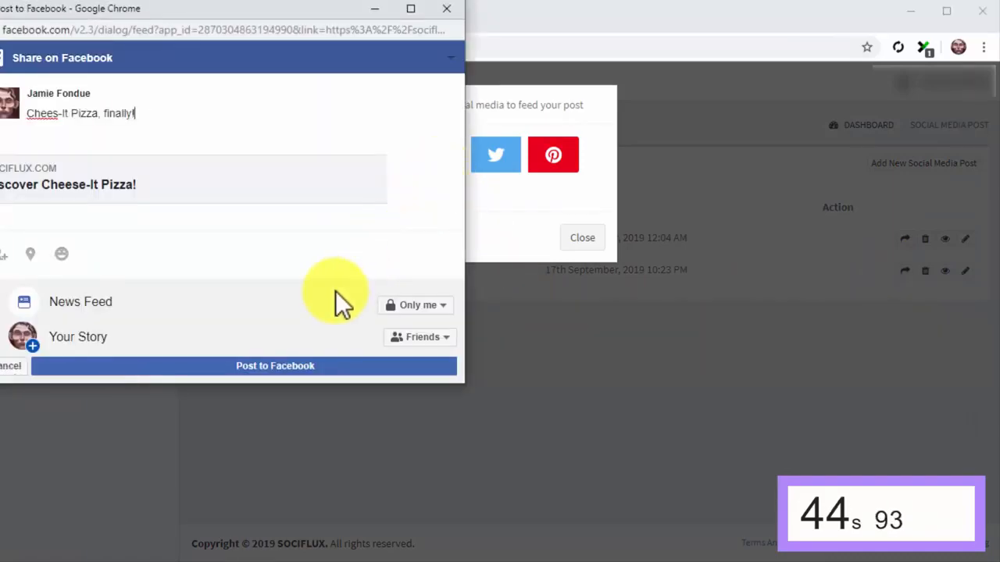
{"action": "left_click", "coordinate": [275, 365]}
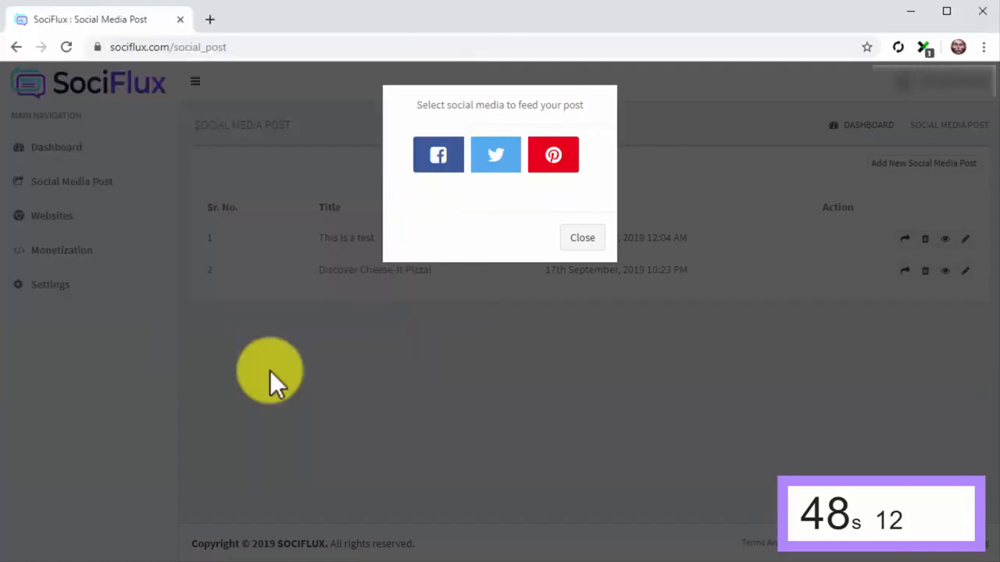
{"action": "mouse_move", "coordinate": [296, 362]}
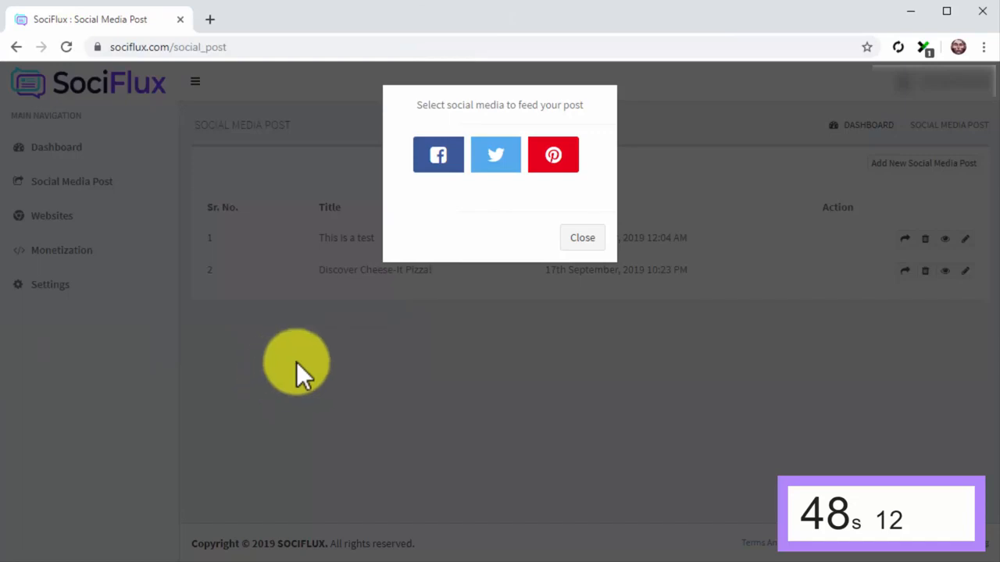
{"action": "left_click", "coordinate": [581, 237]}
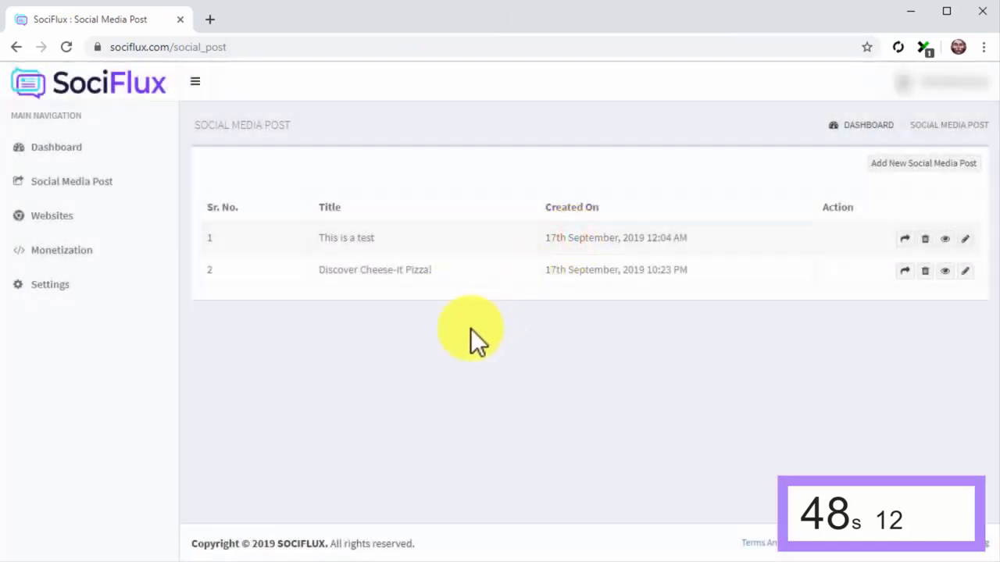
{"action": "mouse_move", "coordinate": [435, 363]}
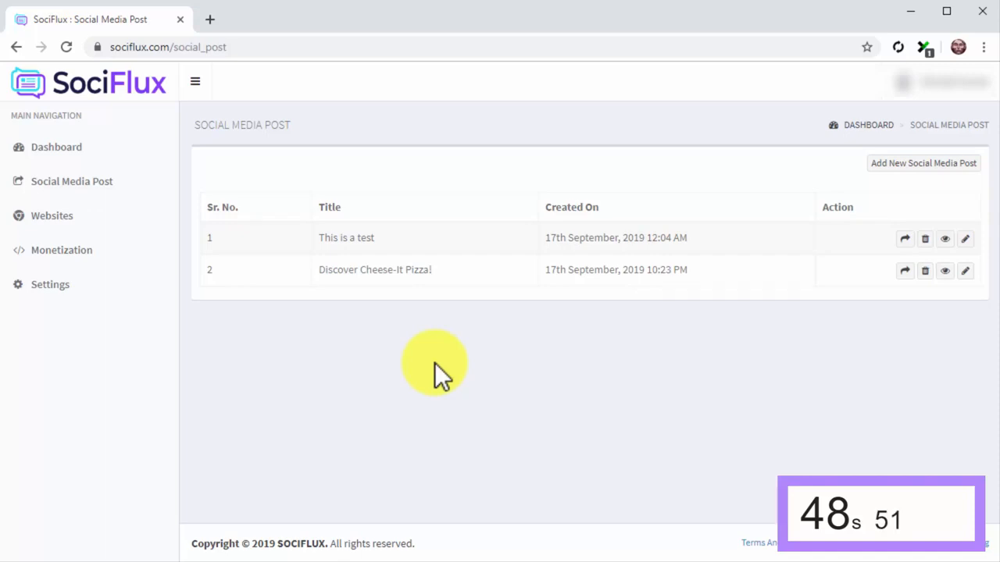
{"action": "mouse_move", "coordinate": [601, 312]}
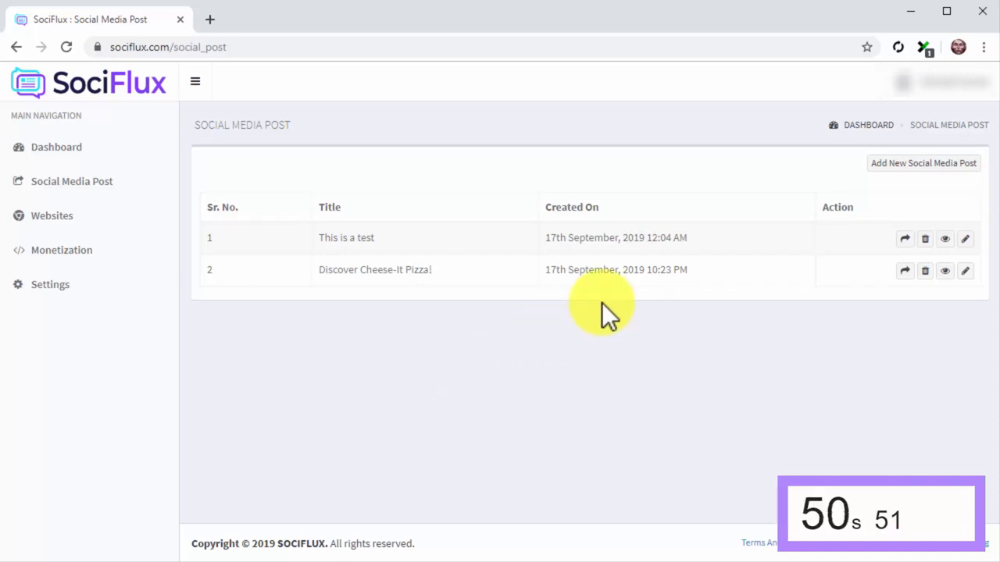
- Build a post from the first 'marketing' search article (LDV Waffle colorways) and add it
{"action": "left_click", "coordinate": [923, 163]}
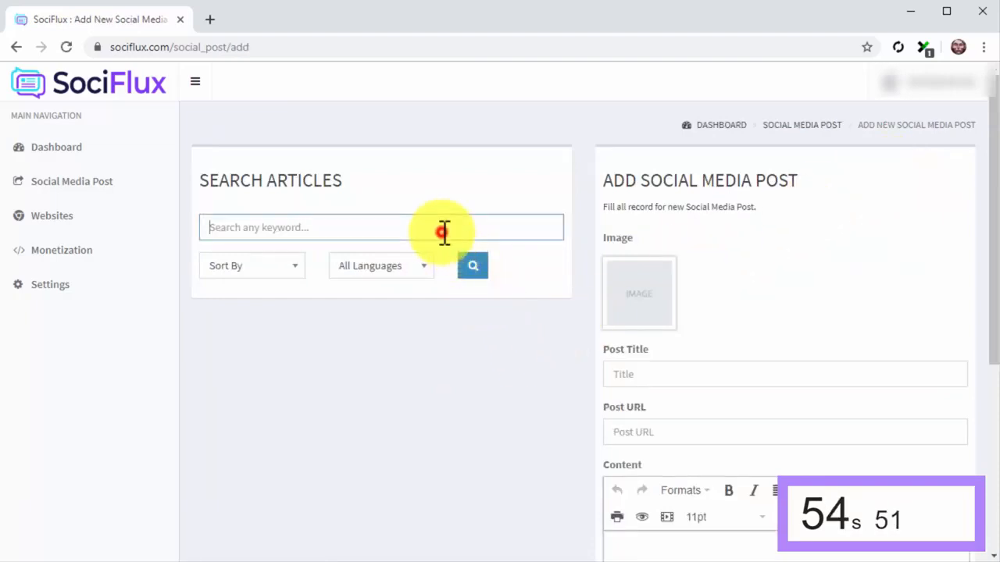
{"action": "type", "text": "marketing"}
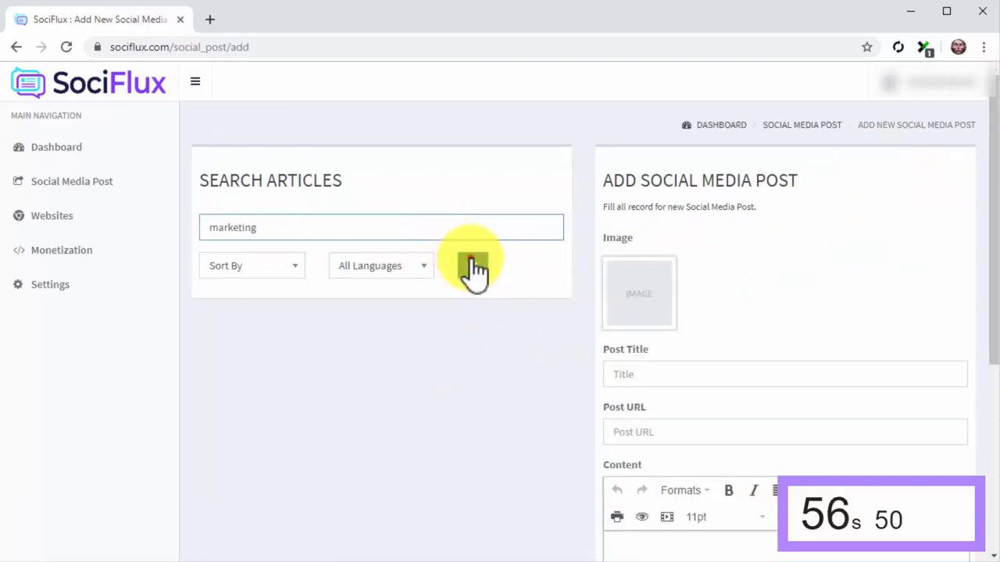
{"action": "left_click", "coordinate": [472, 266]}
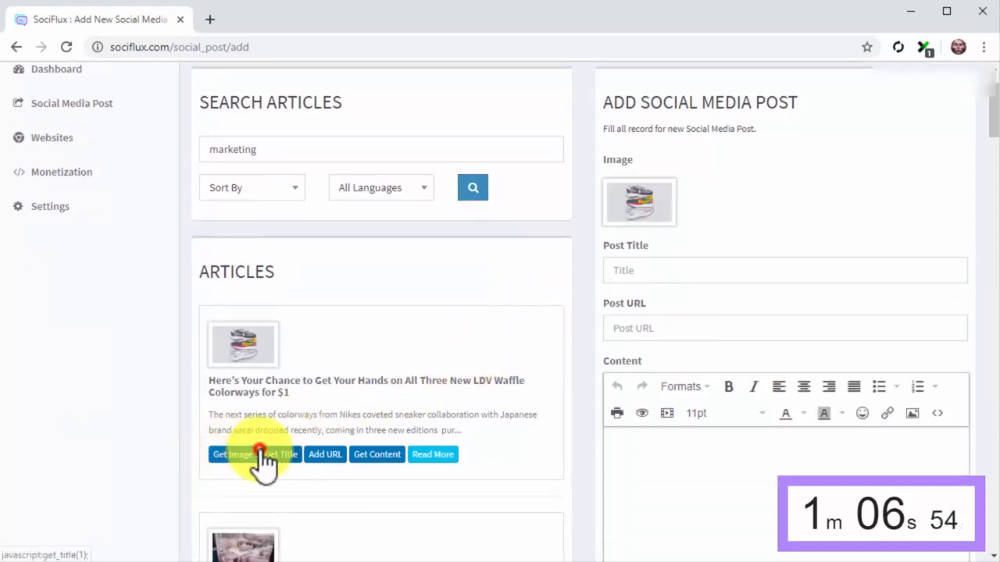
{"action": "left_click", "coordinate": [376, 455]}
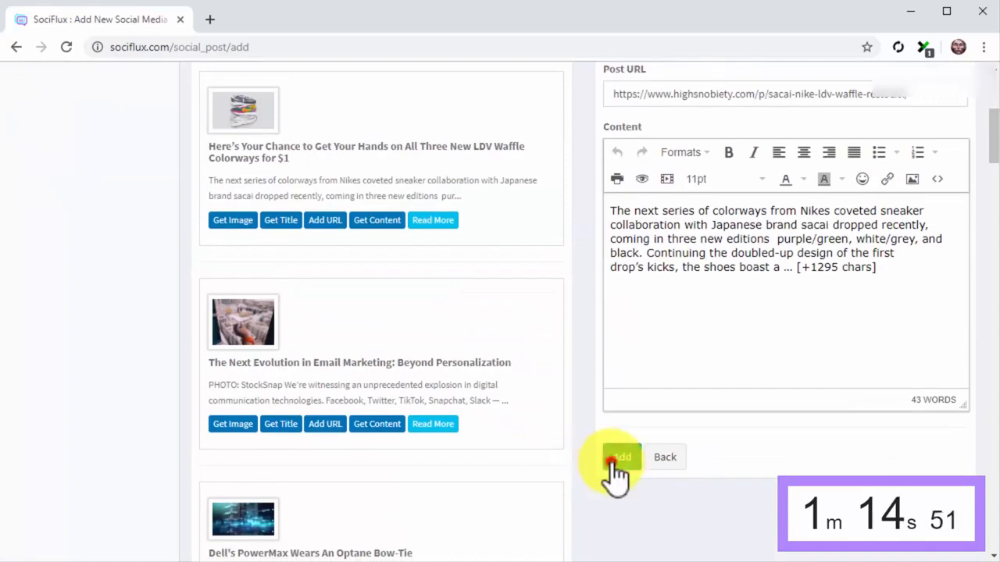
{"action": "left_click", "coordinate": [621, 456]}
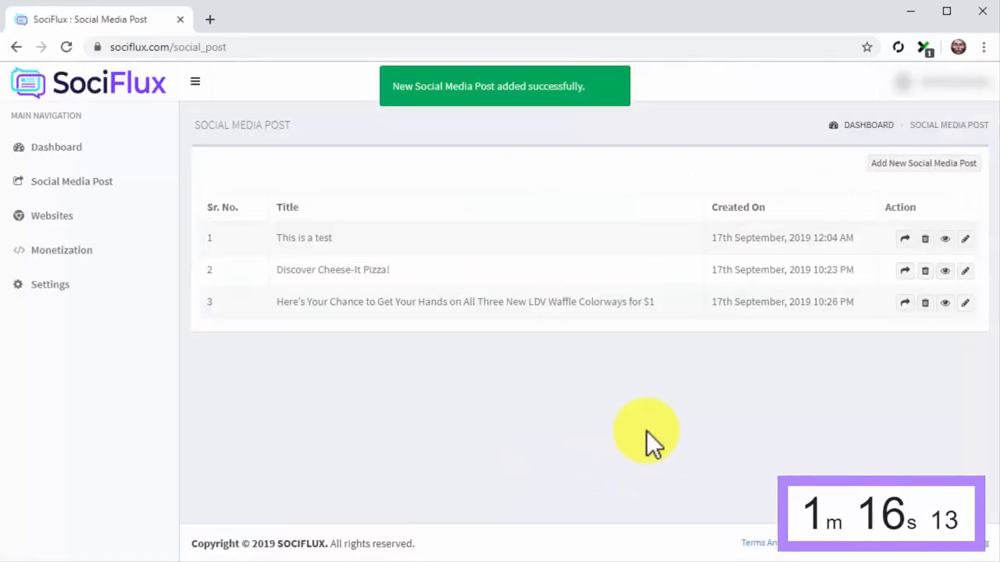
{"action": "mouse_move", "coordinate": [753, 344]}
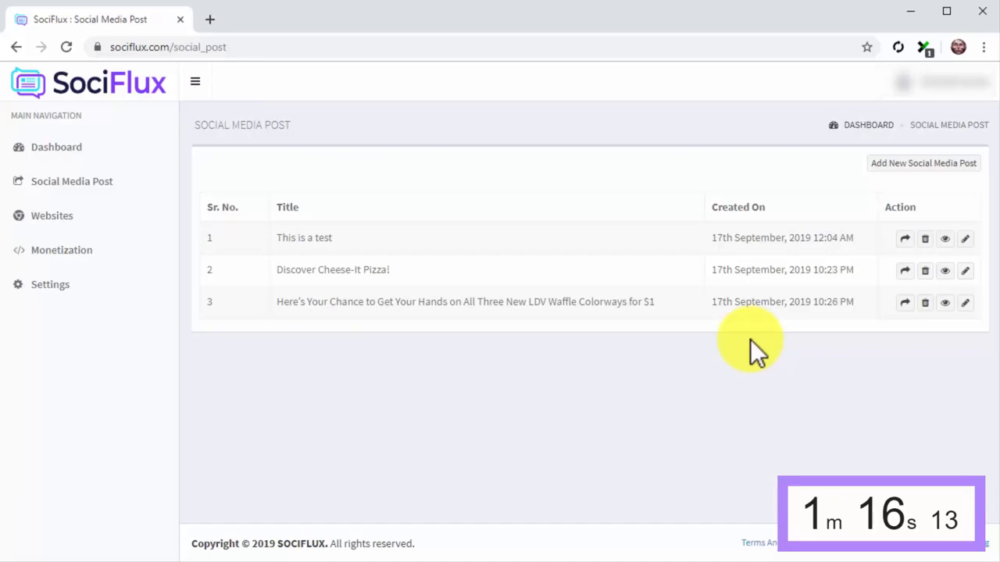
{"action": "mouse_move", "coordinate": [637, 351]}
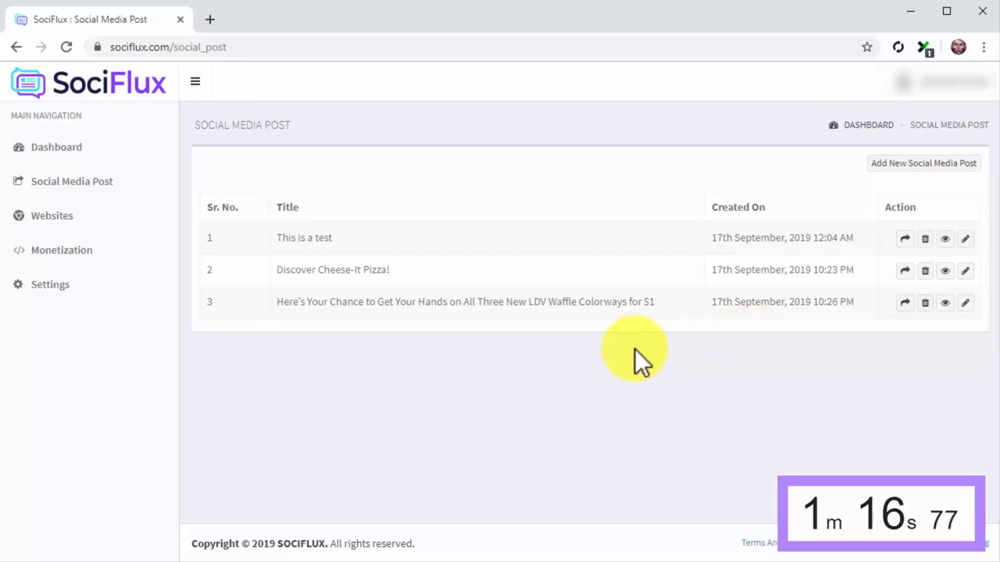
- Show the Websites list, currently holding only the Test site
{"action": "left_click", "coordinate": [51, 215]}
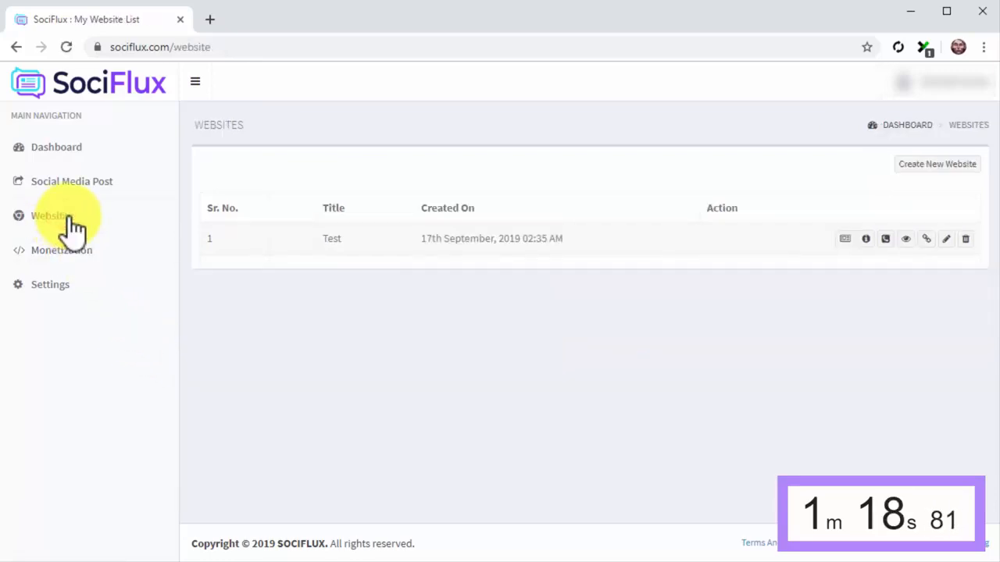
- Create a new website using the Animaze blog template, opening it in the builder
{"action": "left_click", "coordinate": [937, 164]}
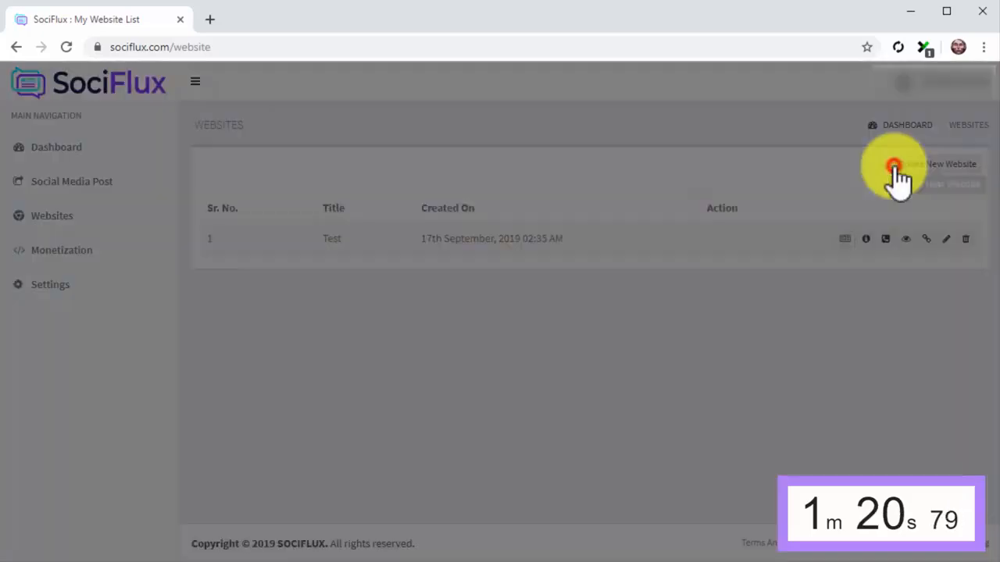
{"action": "left_click", "coordinate": [894, 165]}
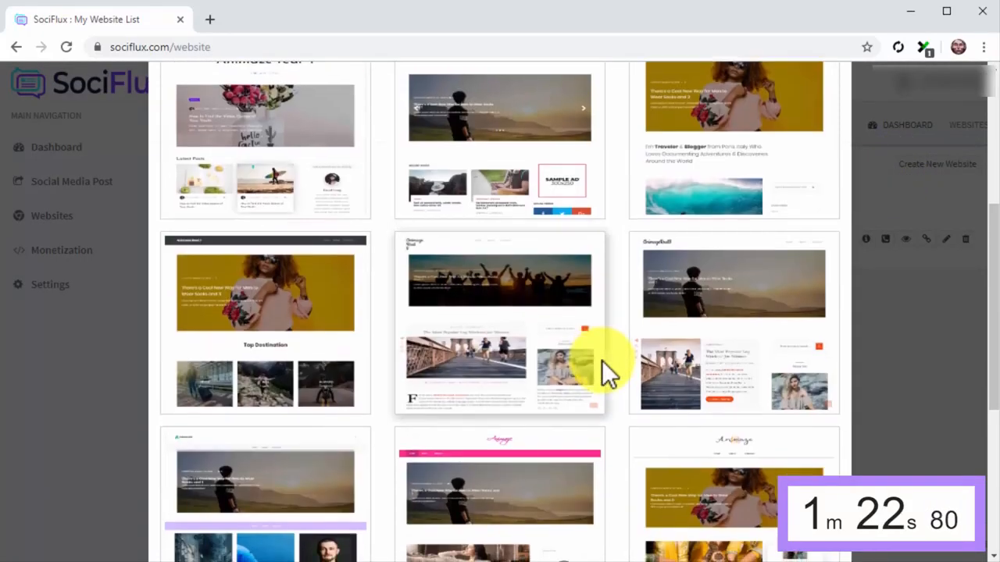
{"action": "left_click", "coordinate": [499, 320]}
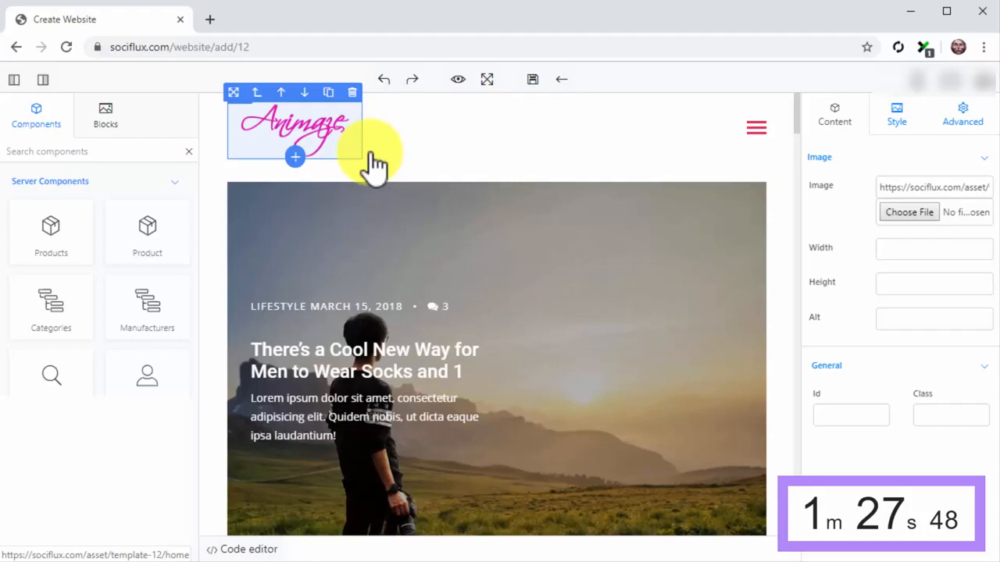
{"action": "left_click", "coordinate": [909, 213]}
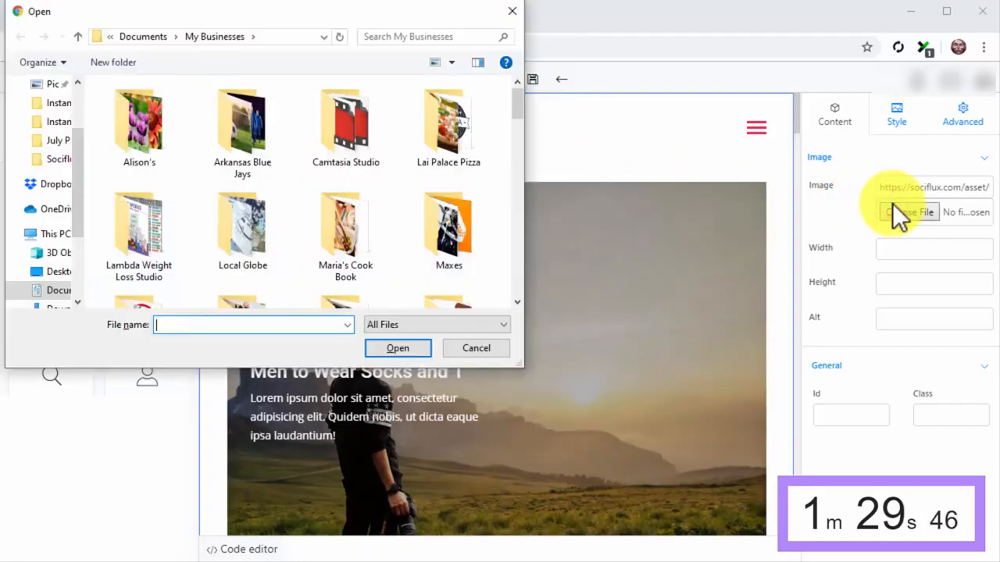
{"action": "double_click", "coordinate": [448, 122]}
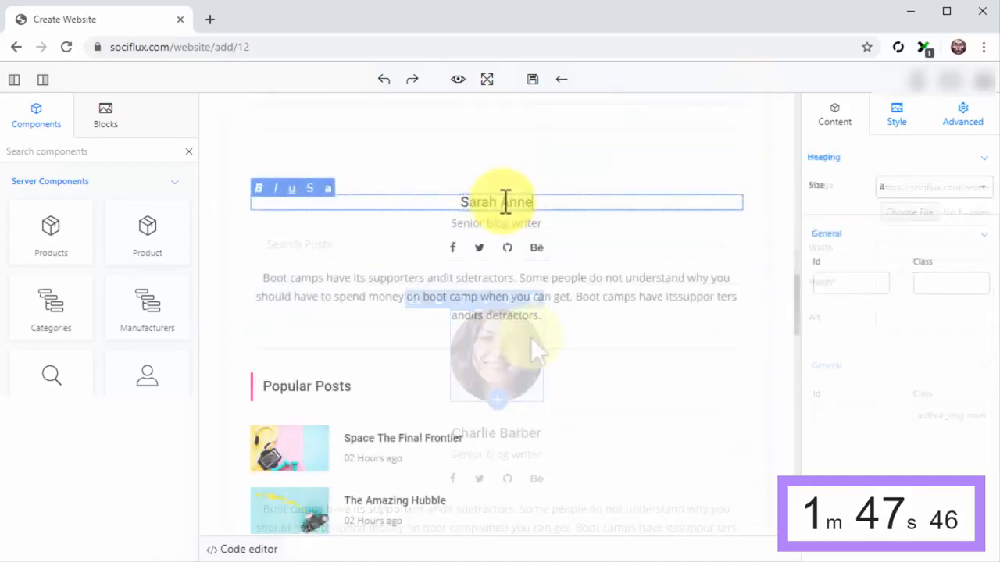
{"action": "left_click", "coordinate": [496, 221]}
{"action": "type", "text": "Head of Staff"}
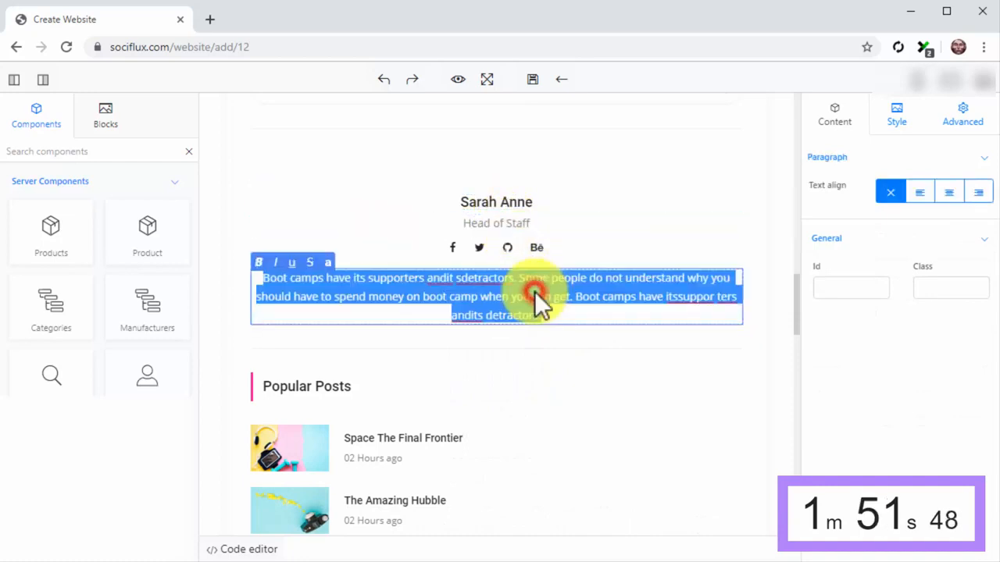
- Update the About Us text for pizza lovers and remove the Instagram Feed section
{"action": "scroll", "scroll_direction": "down", "scroll_amount": 3}
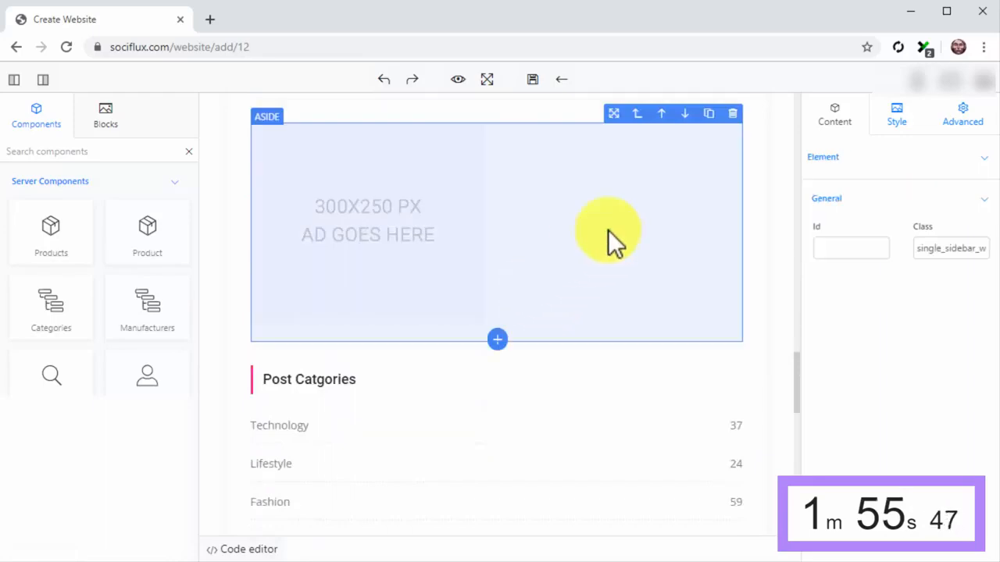
{"action": "scroll", "scroll_direction": "down", "scroll_amount": 3}
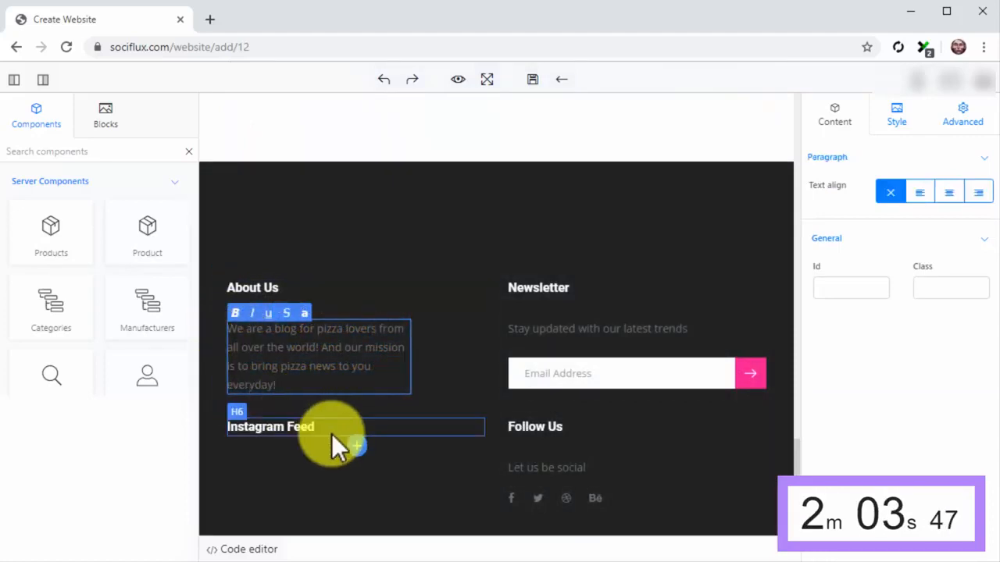
{"action": "left_click", "coordinate": [268, 426]}
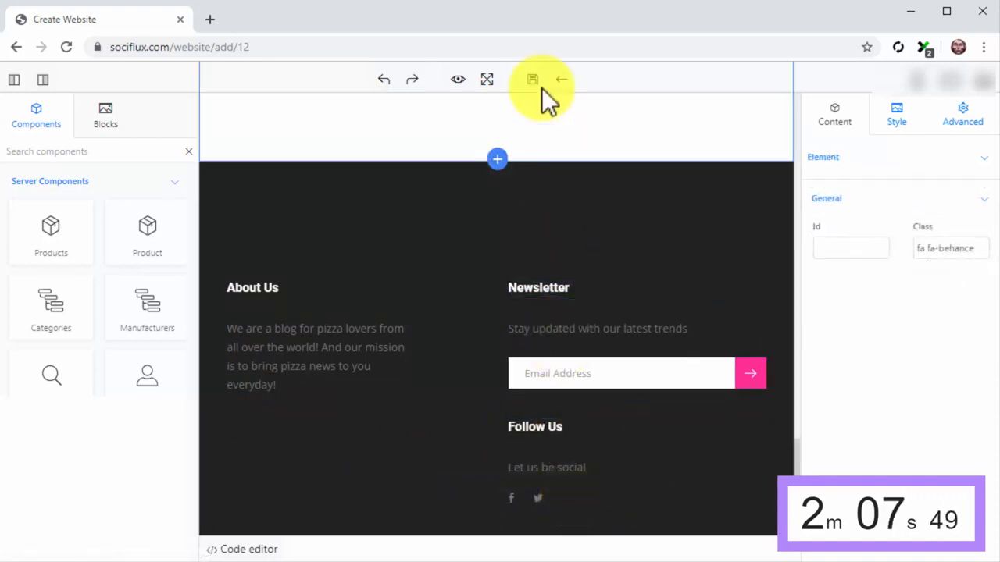
- Save the website under the title 'Pizza News'
{"action": "left_click", "coordinate": [531, 79]}
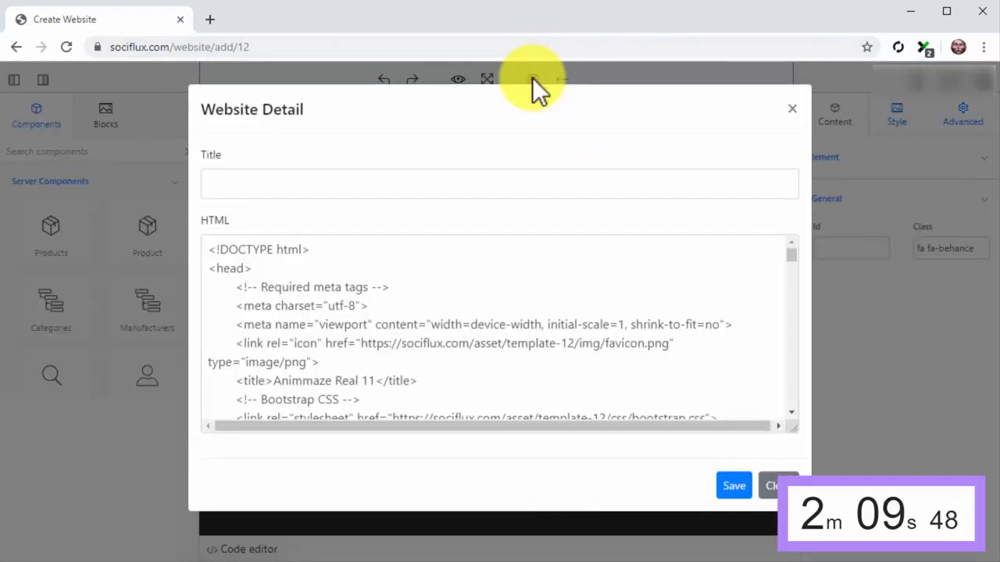
{"action": "type", "text": "Pizza News"}
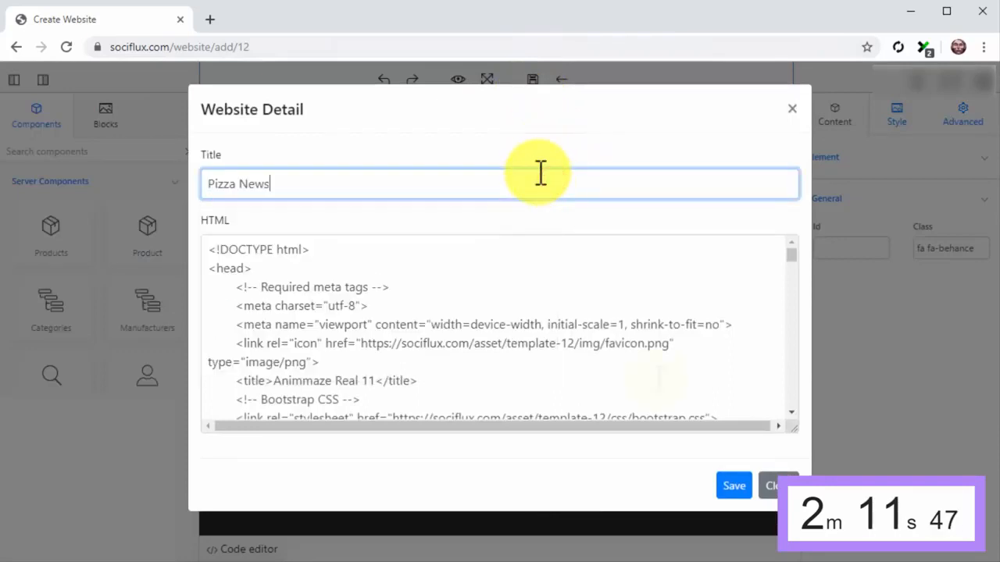
{"action": "left_click", "coordinate": [734, 484]}
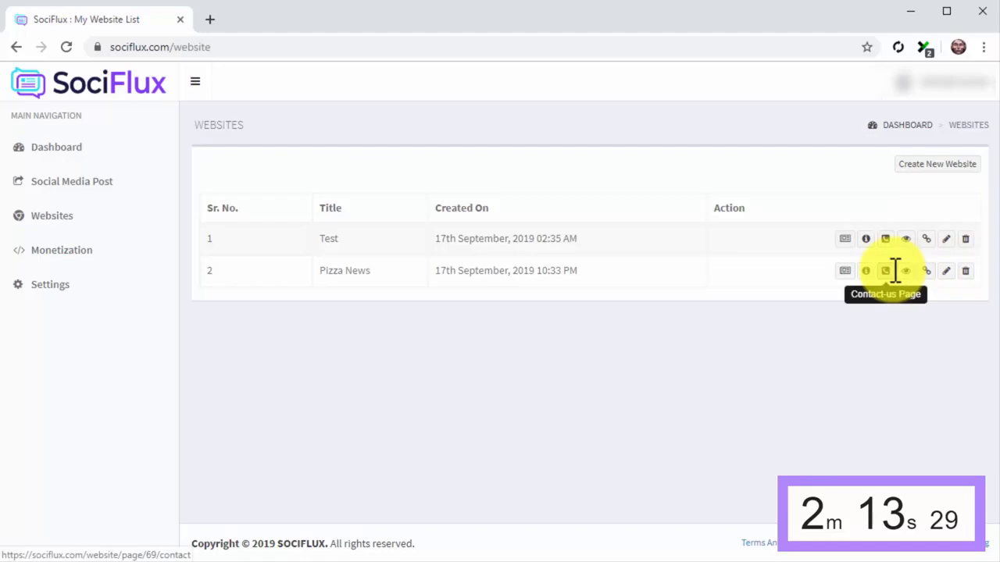
{"action": "mouse_move", "coordinate": [865, 270]}
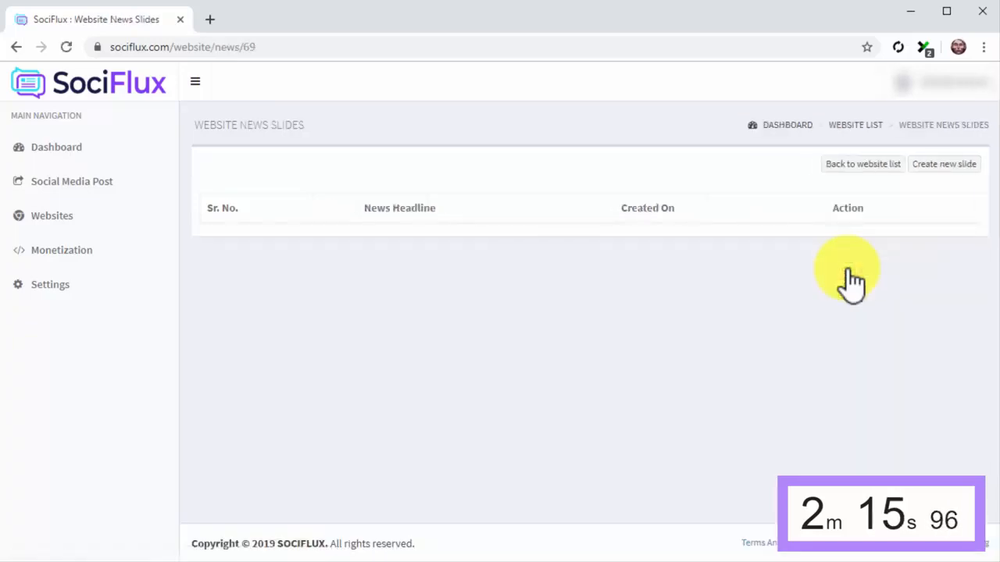
- Start a new slide and search news articles for 'movies'
{"action": "left_click", "coordinate": [943, 164]}
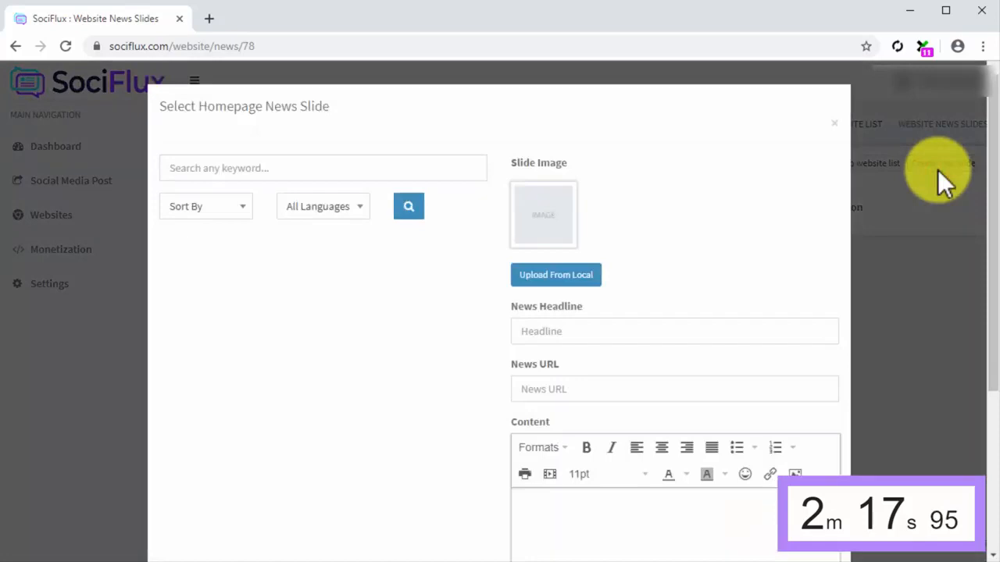
{"action": "type", "text": "movies"}
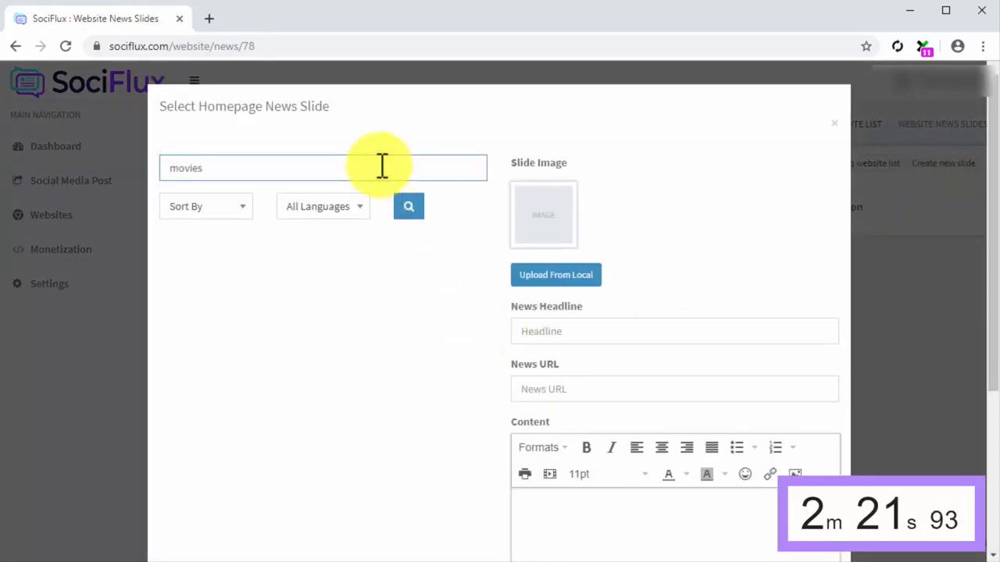
{"action": "left_click", "coordinate": [408, 206]}
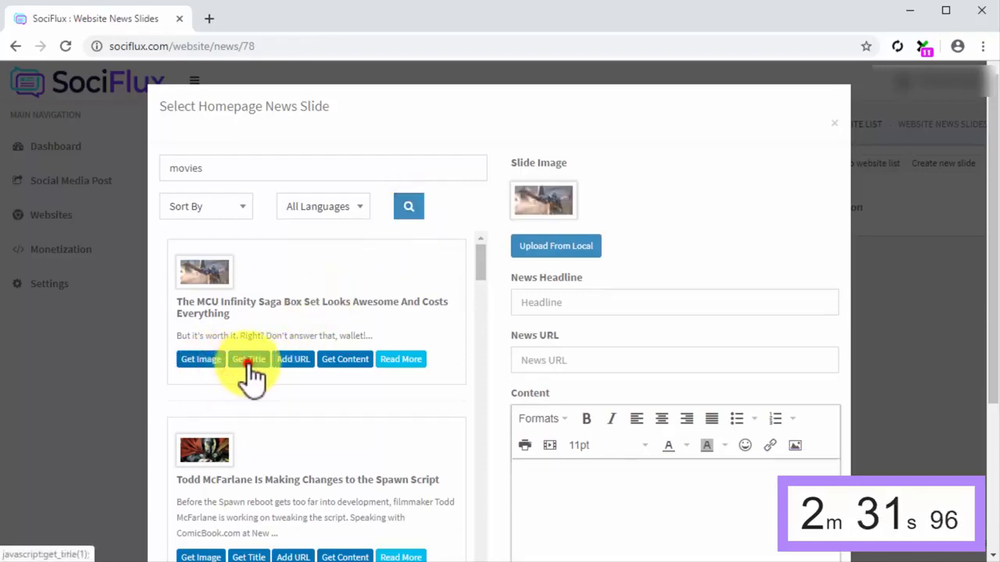
- Fill the slide from the MCU Infinity Saga Box Set article and add it to Pizza News
{"action": "left_click", "coordinate": [344, 358]}
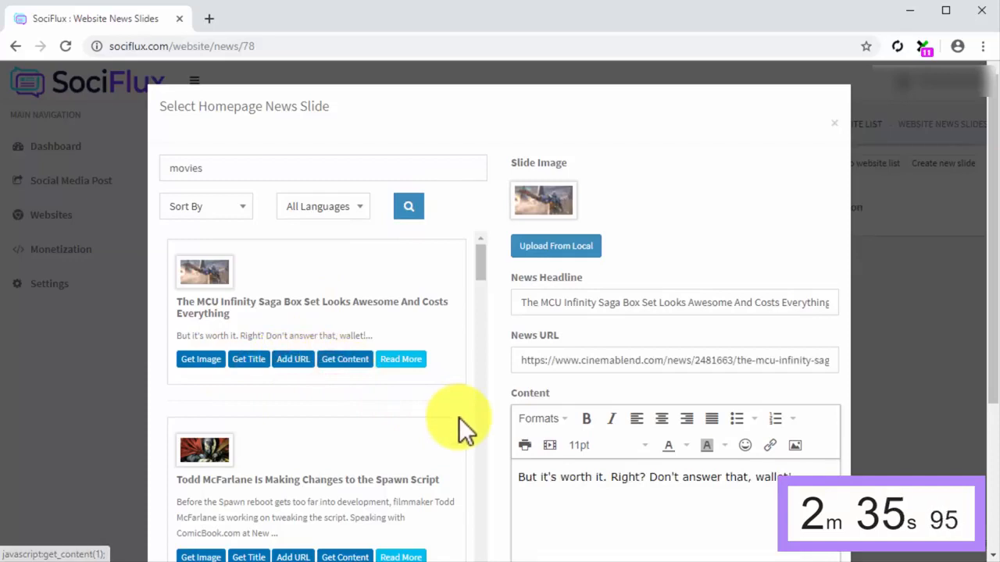
{"action": "scroll", "scroll_direction": "down", "scroll_amount": 3}
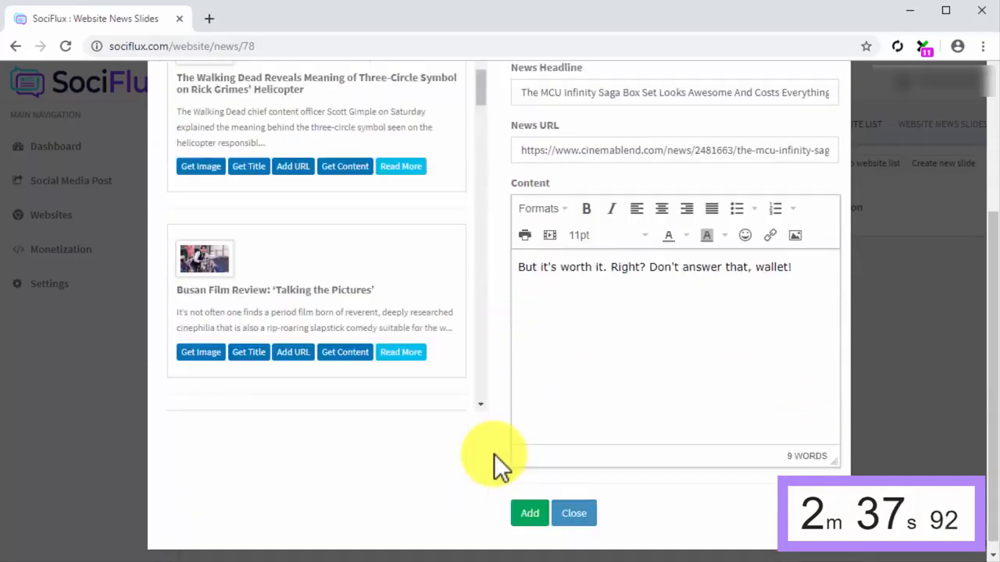
{"action": "left_click", "coordinate": [527, 512]}
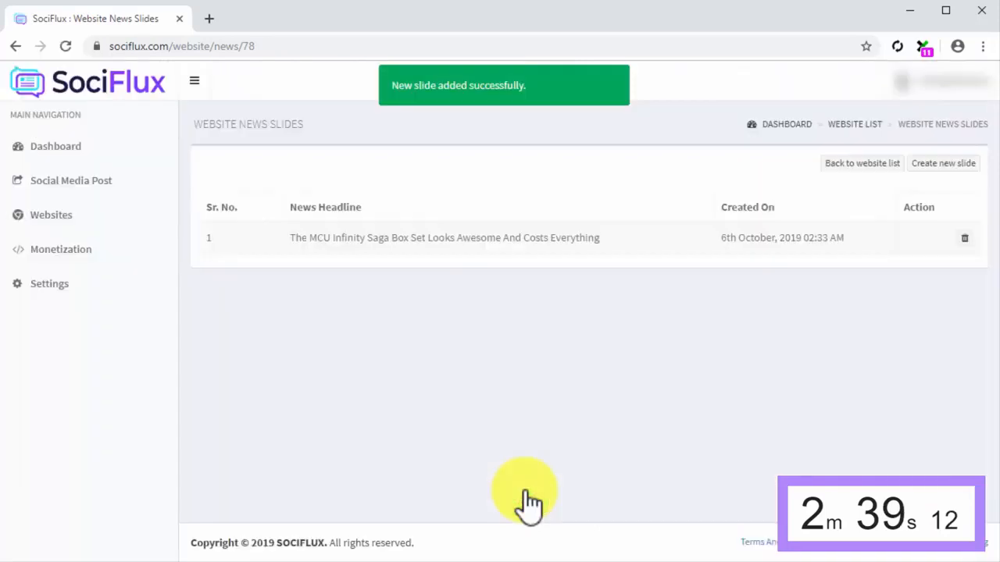
{"action": "mouse_move", "coordinate": [670, 337]}
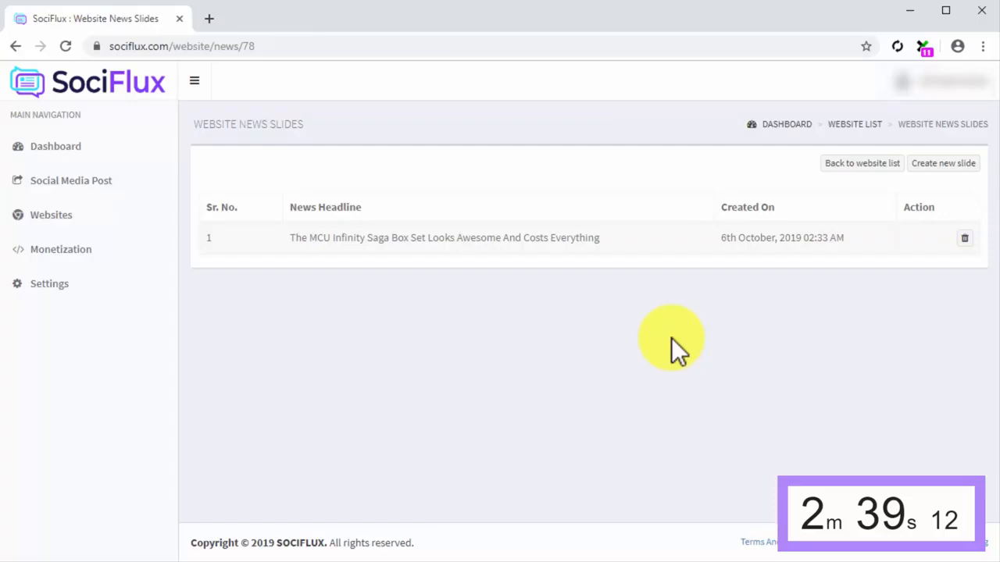
{"action": "mouse_move", "coordinate": [581, 341]}
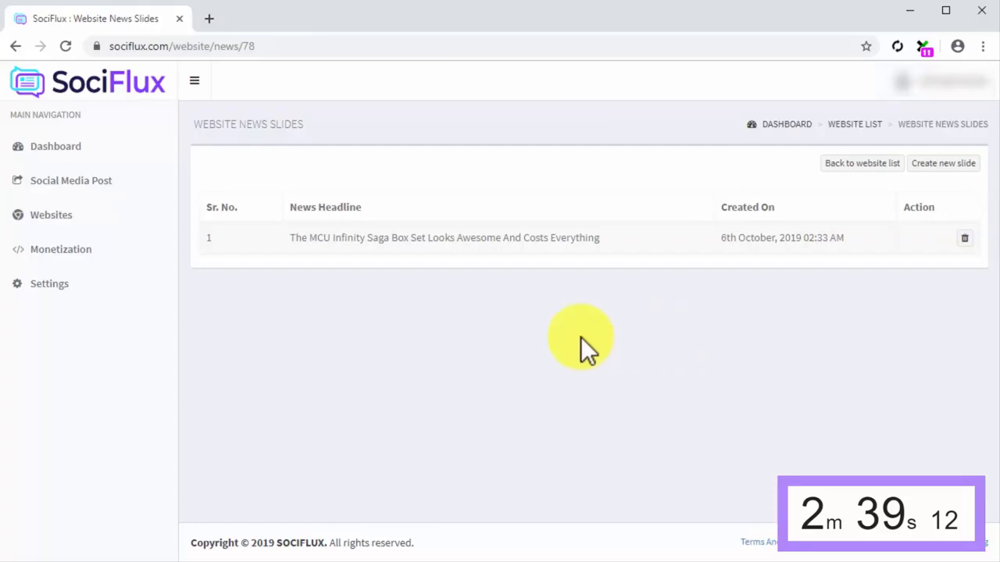
{"action": "left_click", "coordinate": [59, 250]}
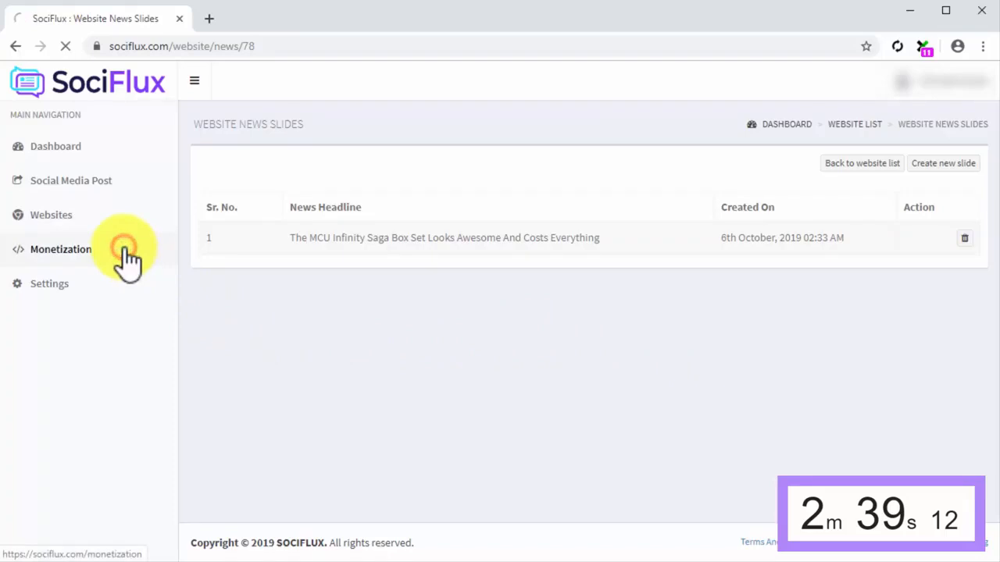
- Go to the Monetization list showing the six websites including Pizza News
{"action": "left_click", "coordinate": [59, 250]}
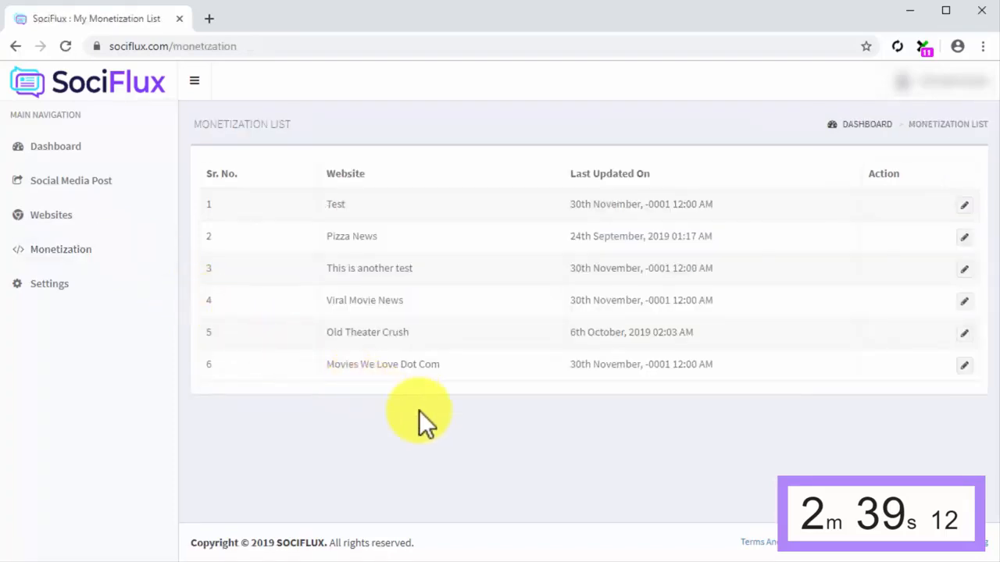
{"action": "mouse_move", "coordinate": [883, 429]}
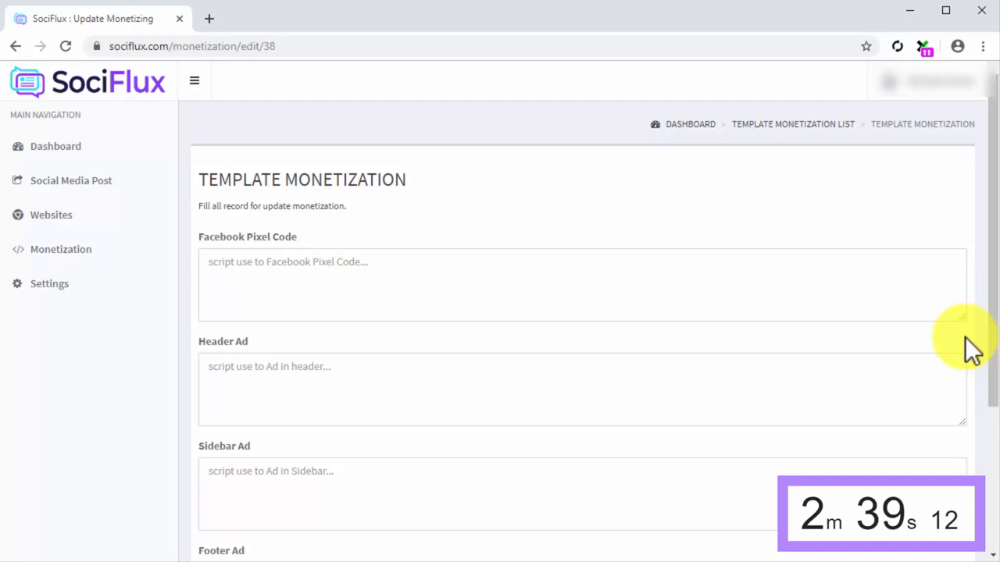
{"action": "mouse_move", "coordinate": [116, 300]}
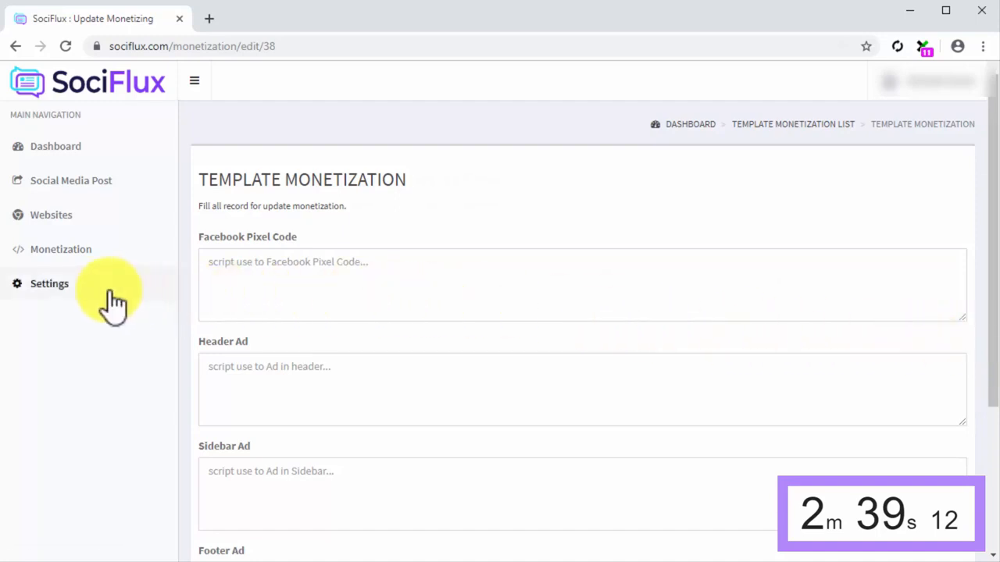
- Connect Twitter in the social sync settings by submitting the username with Update
{"action": "left_click", "coordinate": [50, 284]}
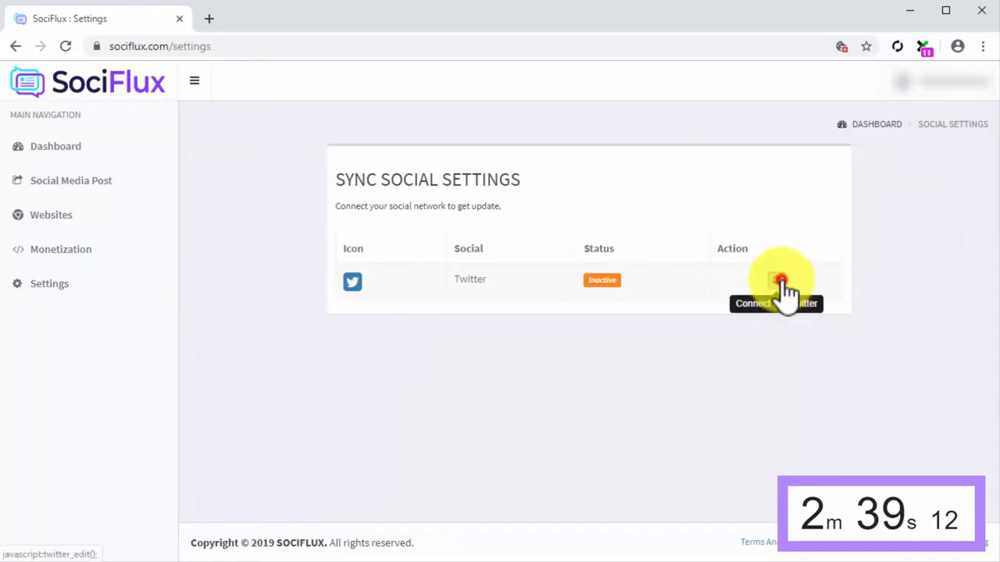
{"action": "left_click", "coordinate": [776, 281]}
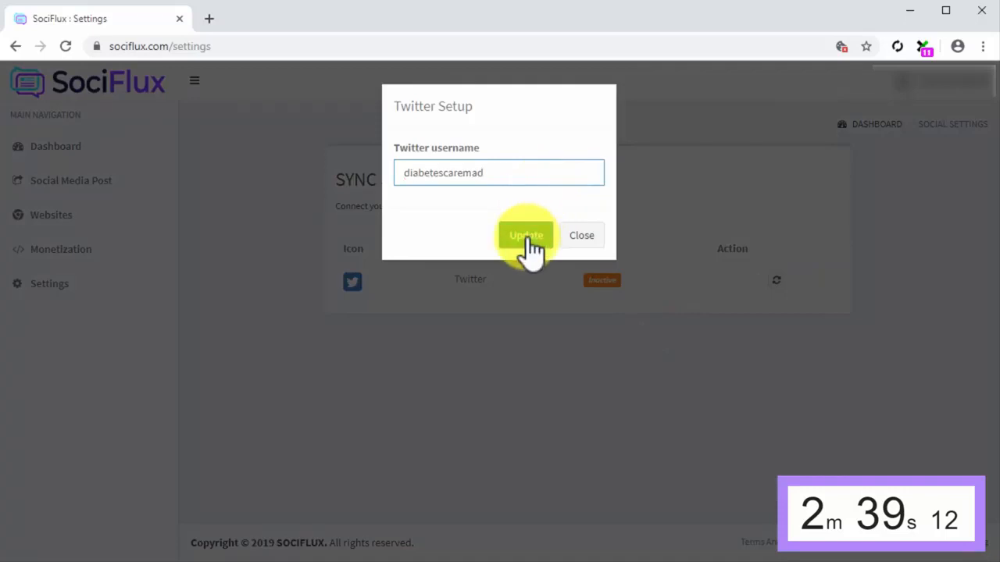
{"action": "left_click", "coordinate": [525, 234]}
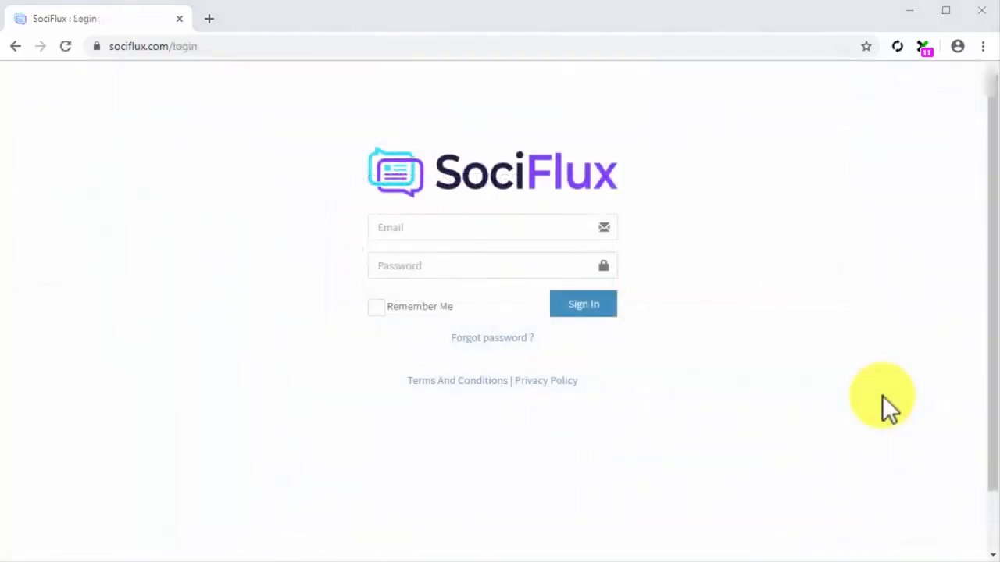